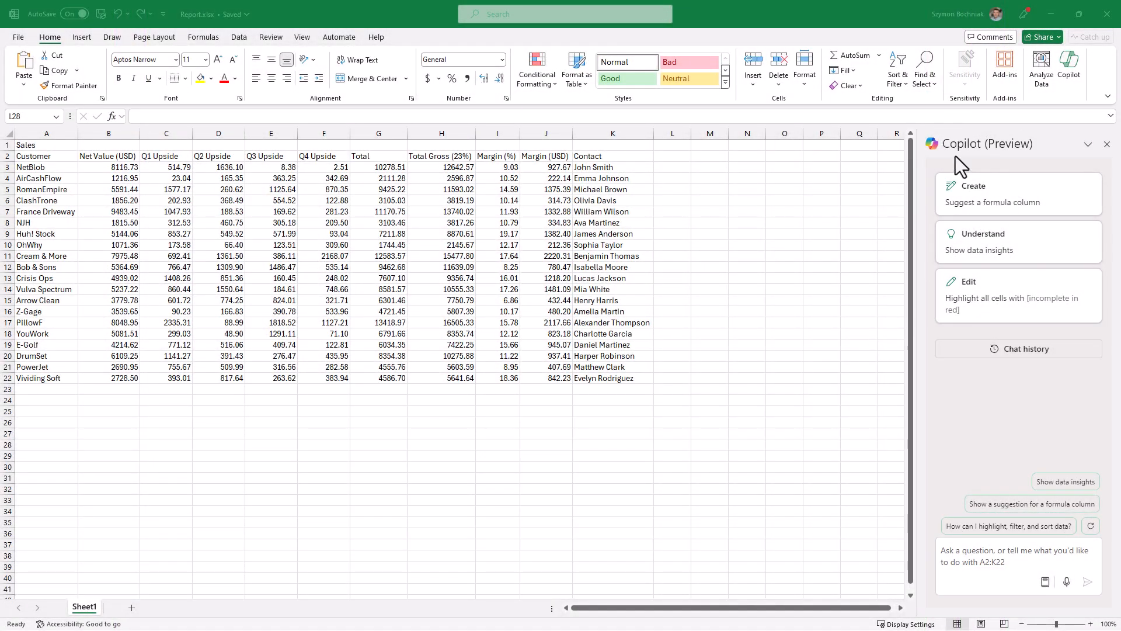
mouse_move(1018, 142)
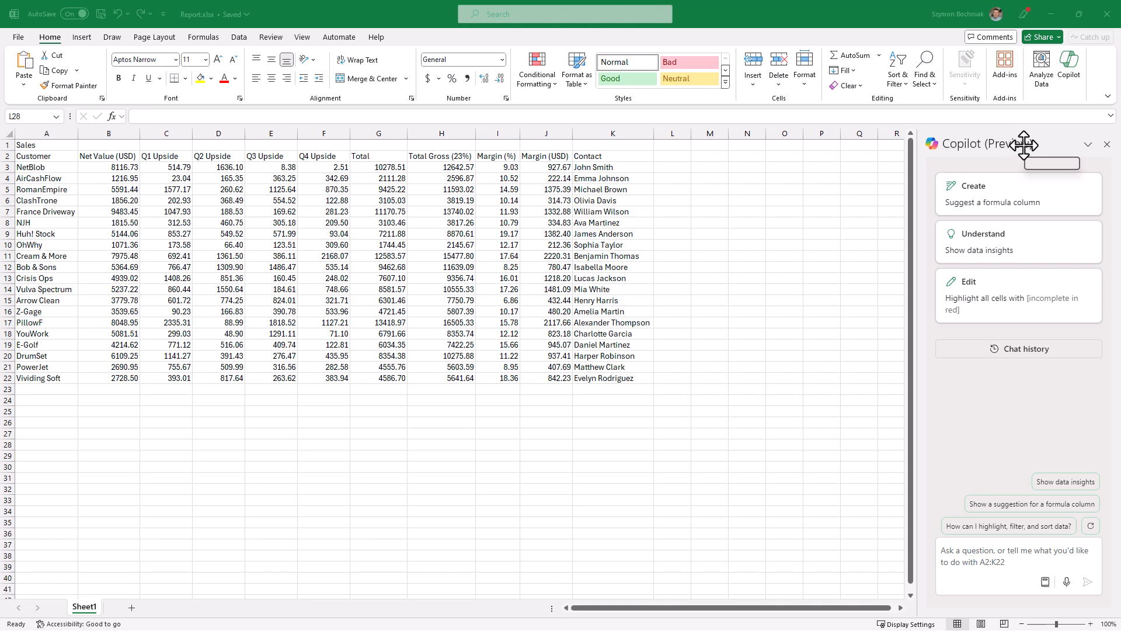
mouse_move(1063, 171)
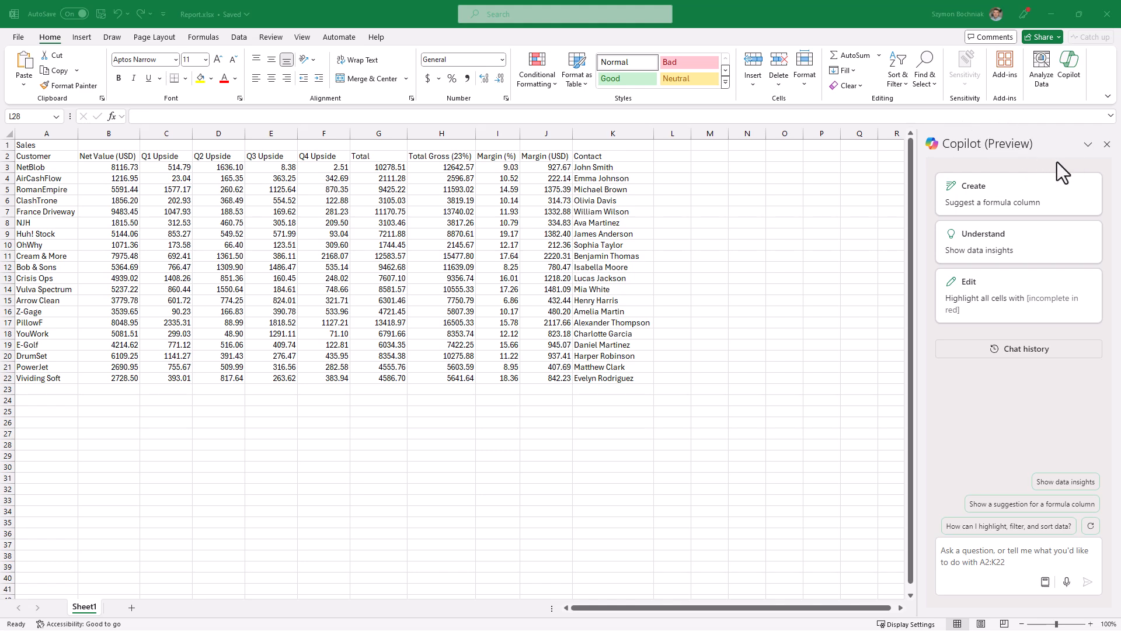
mouse_move(1037, 162)
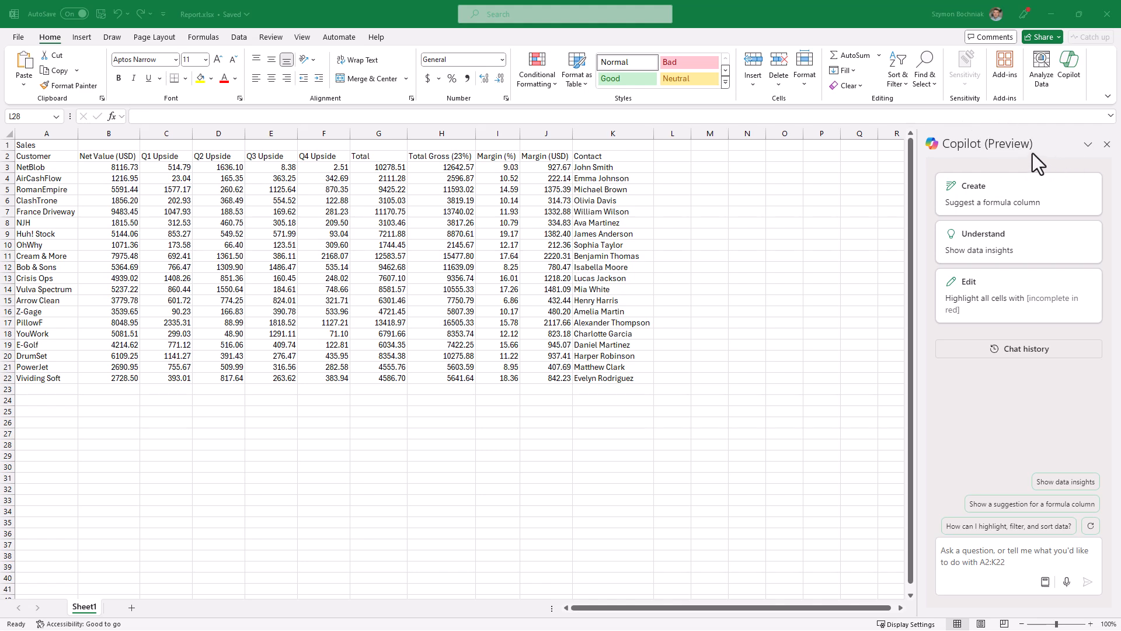
mouse_move(1027, 167)
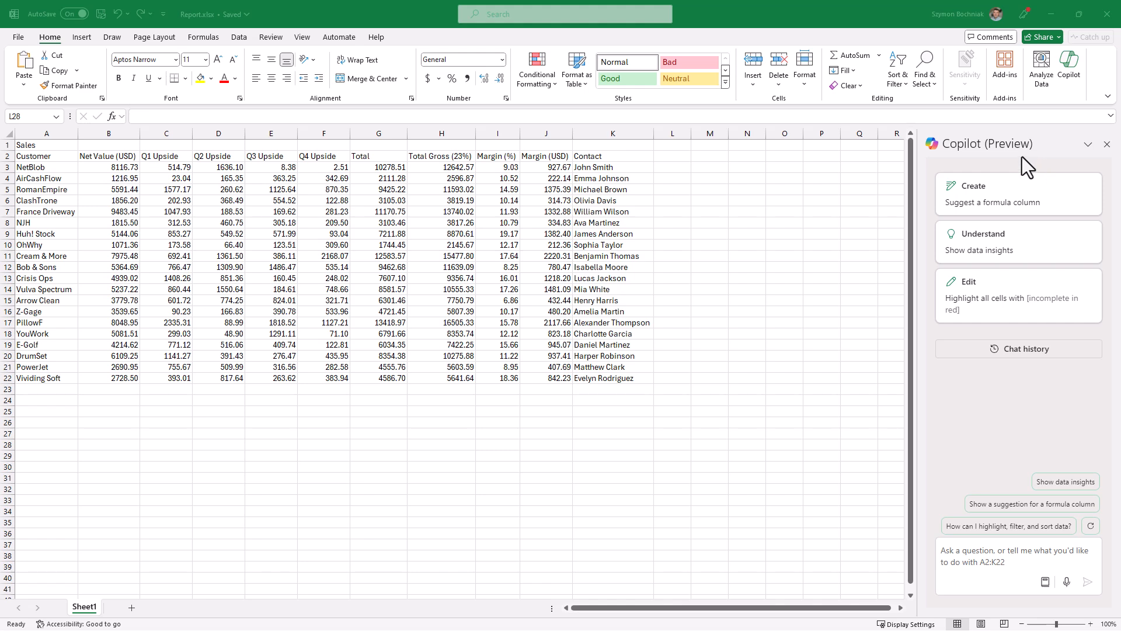
mouse_move(1015, 145)
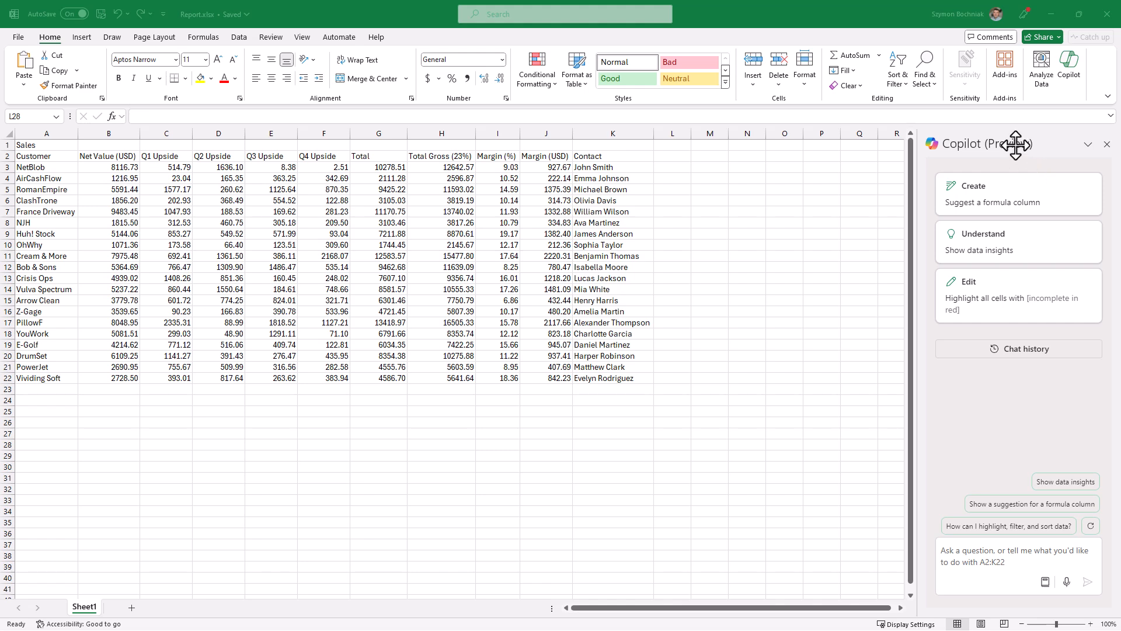
mouse_move(1013, 145)
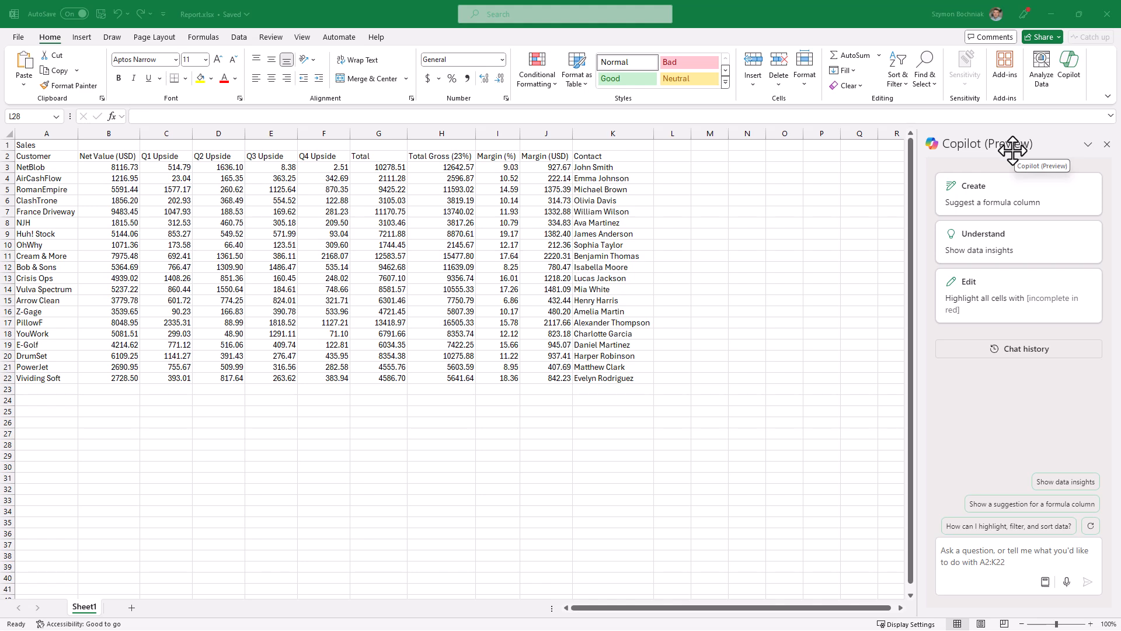
mouse_move(1004, 141)
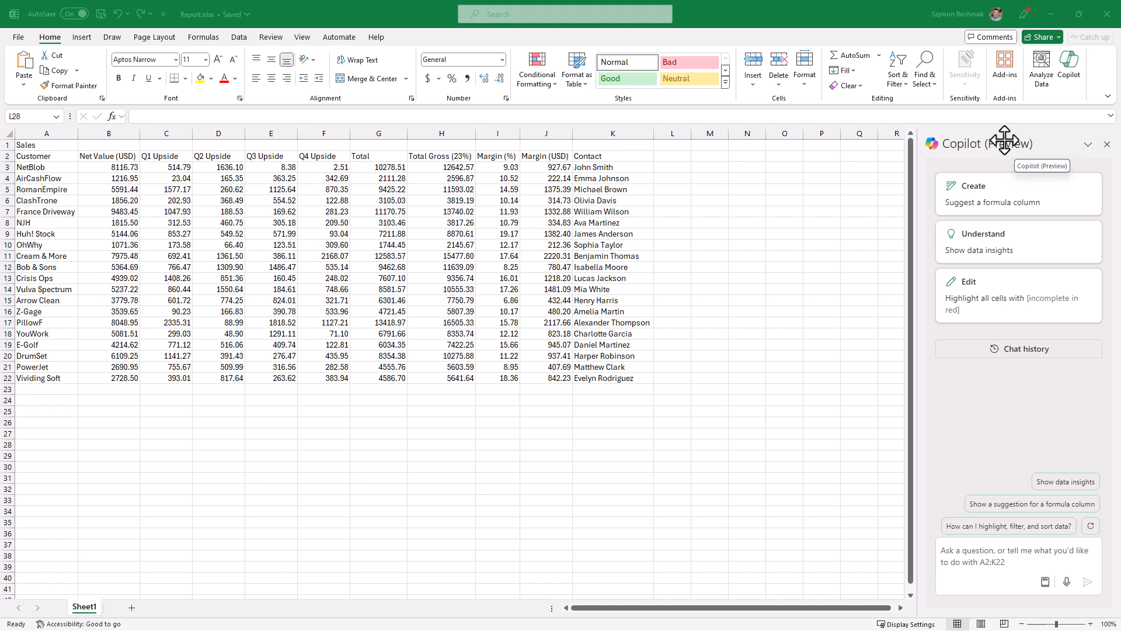
mouse_move(999, 169)
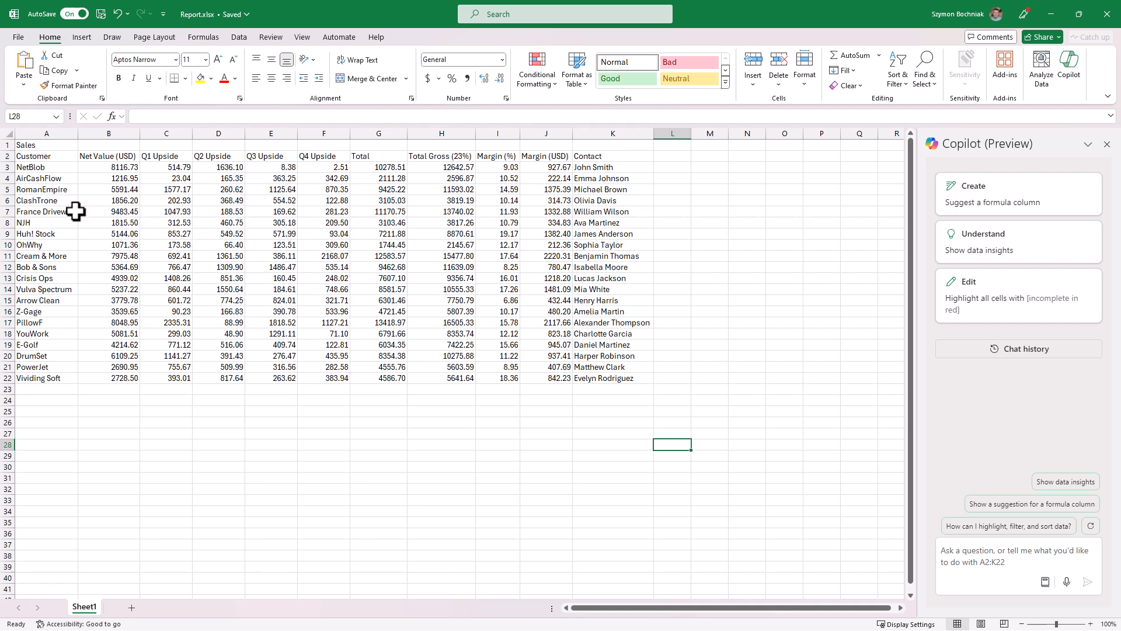
- Convert the sales range A2:K22 into a table with headers, then select a cell inside it
left_click_drag(46, 155, 166, 168)
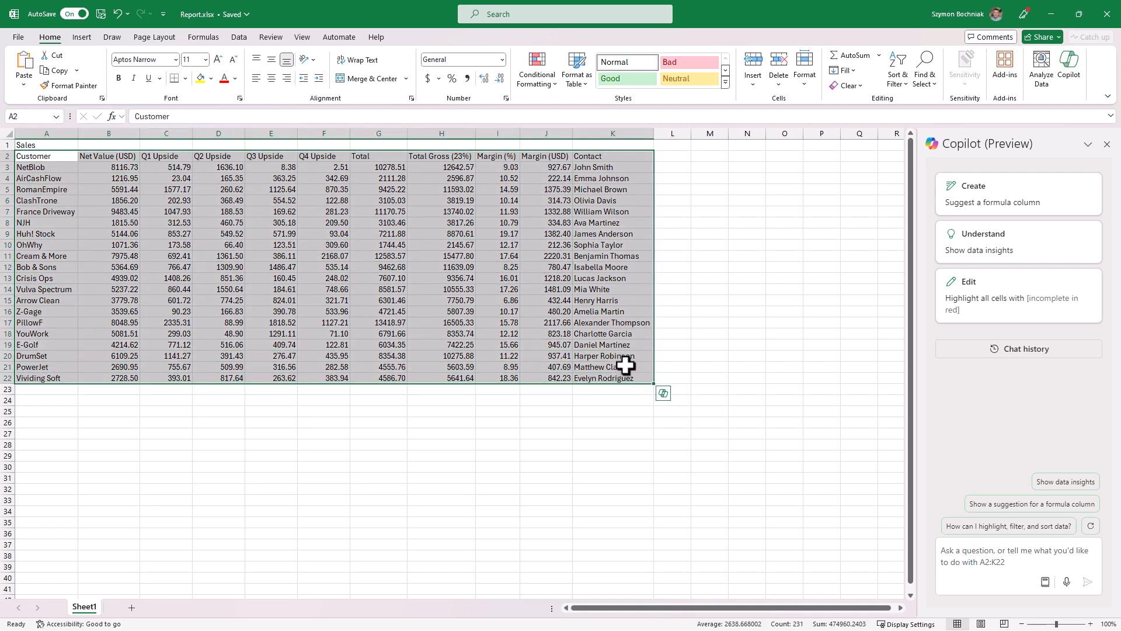
mouse_move(606, 353)
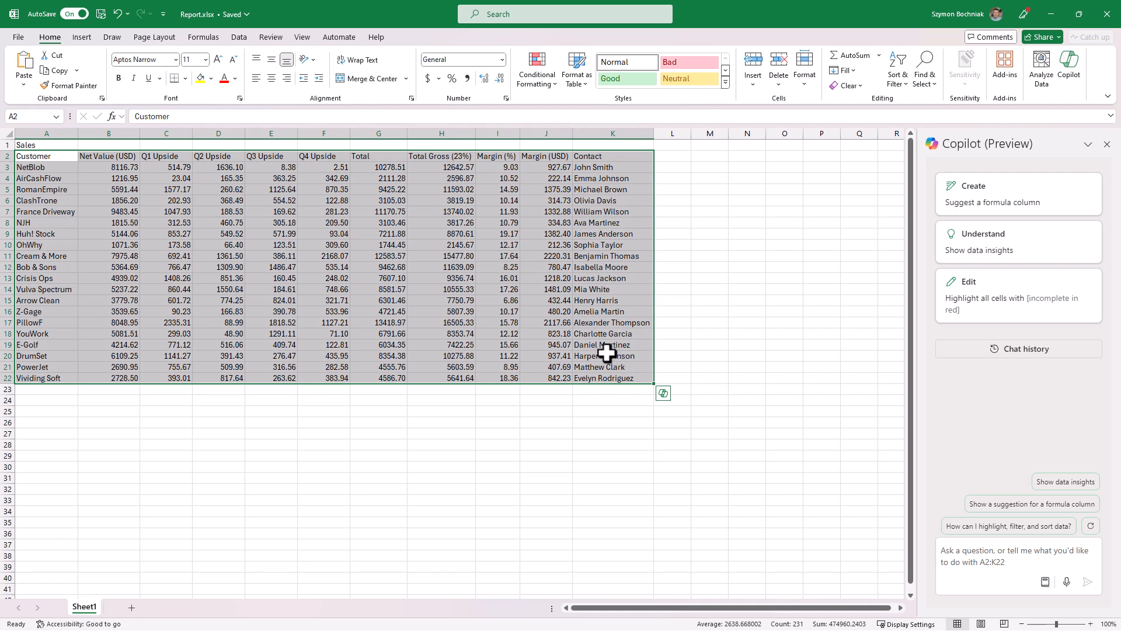
left_click(576, 69)
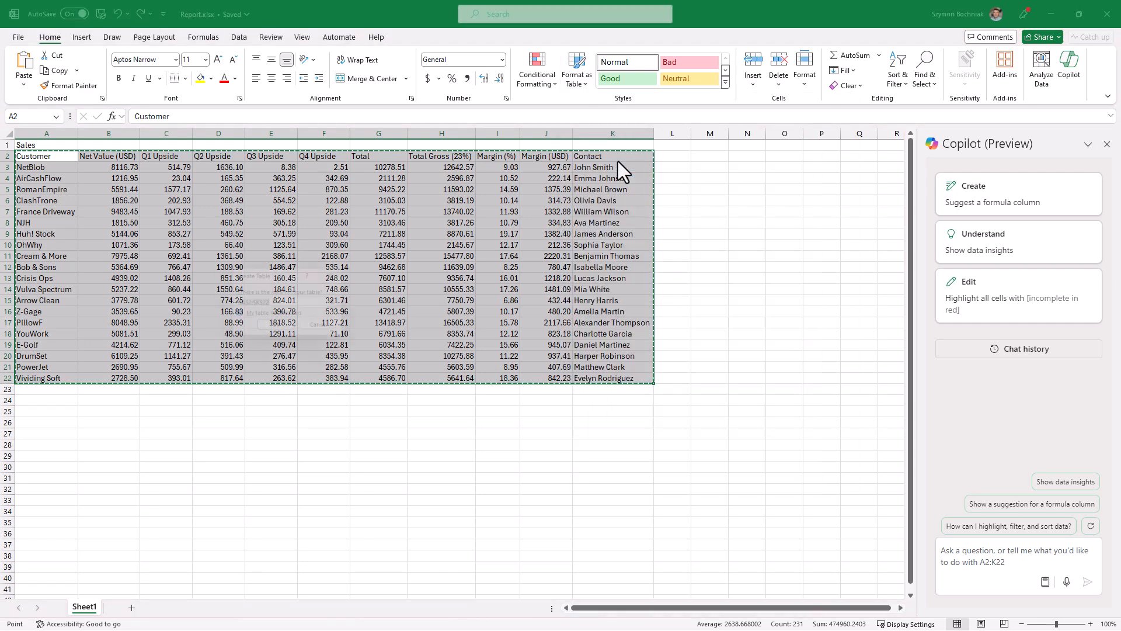
left_click(577, 69)
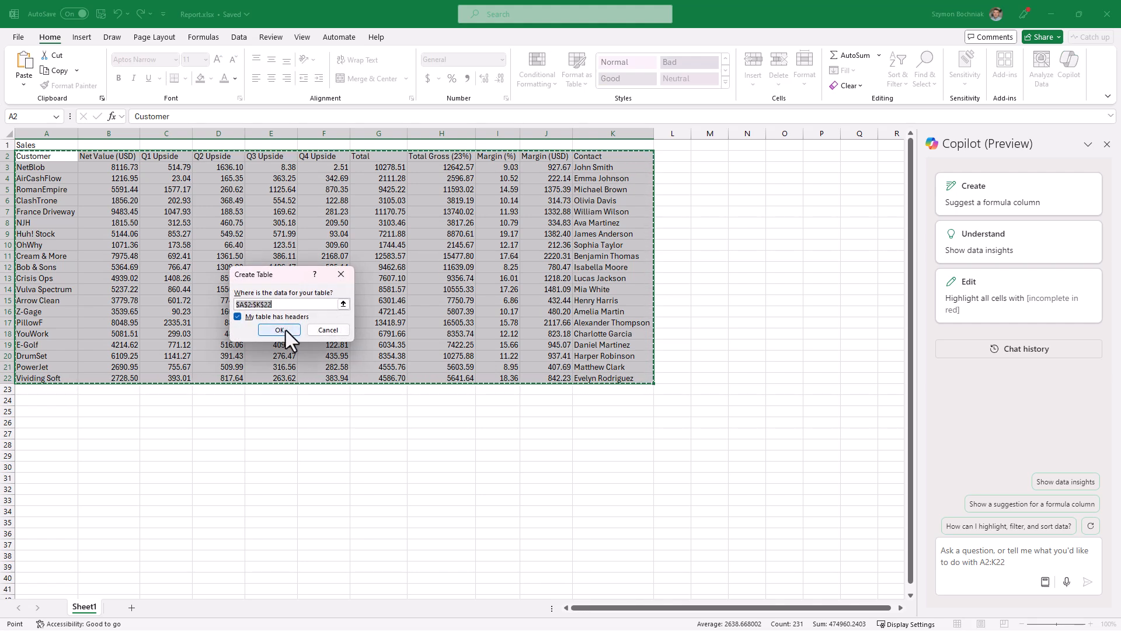
left_click(279, 330)
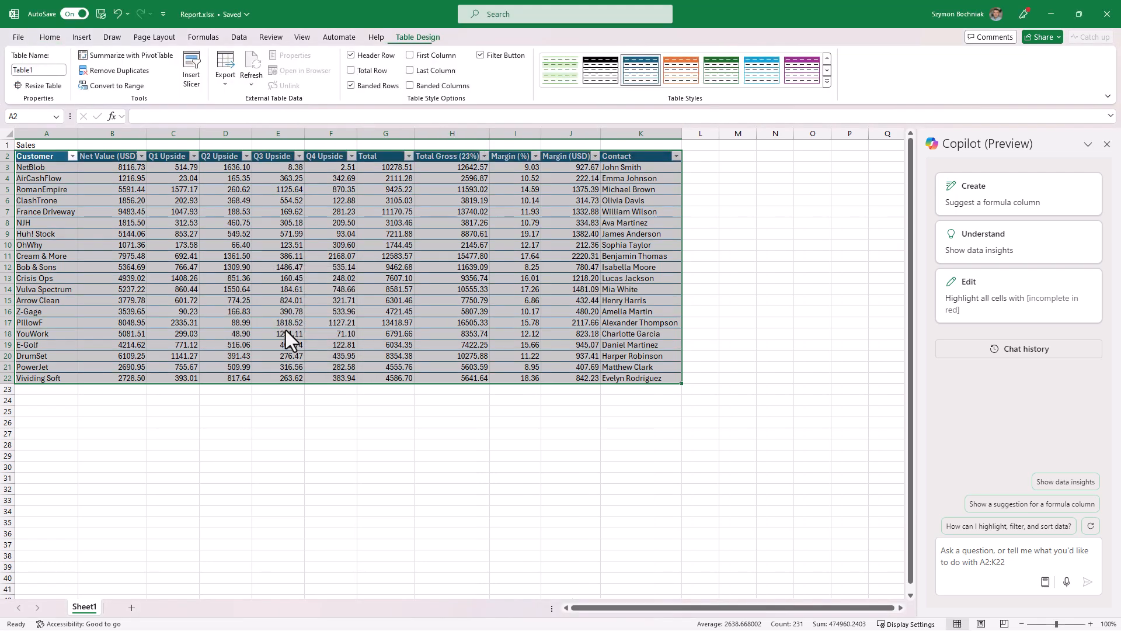
left_click(81, 37)
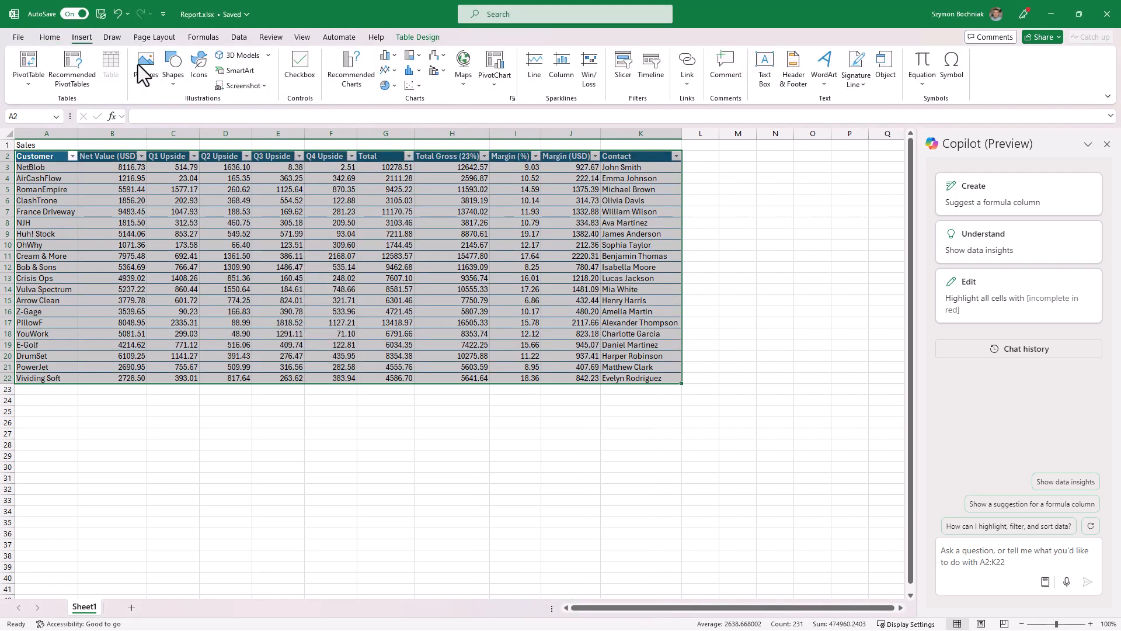
mouse_move(111, 67)
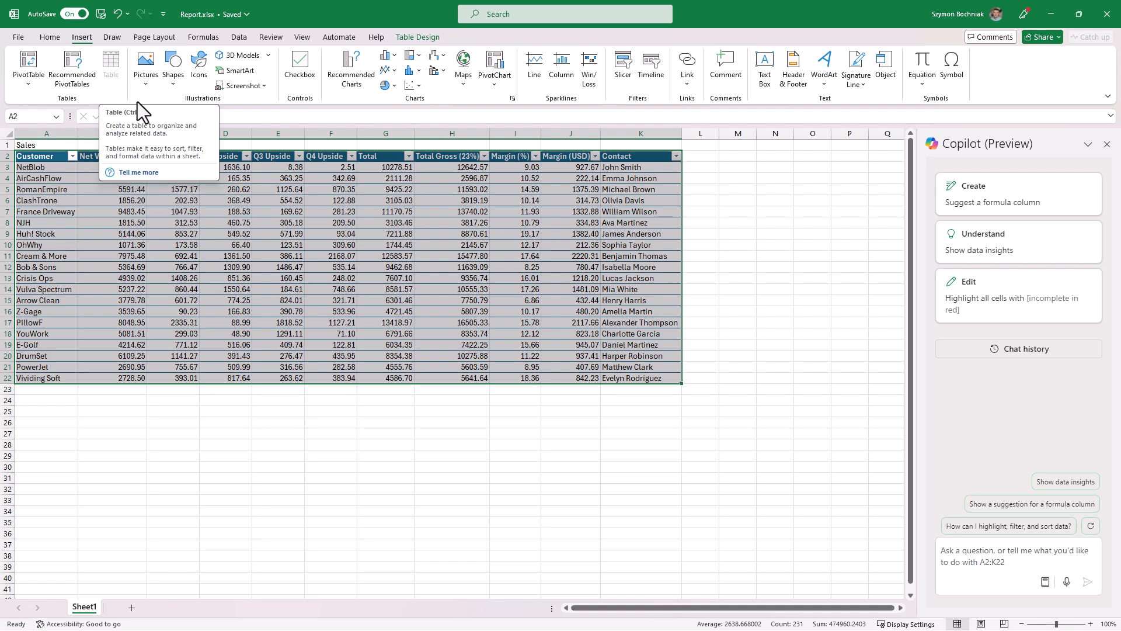
left_click(467, 256)
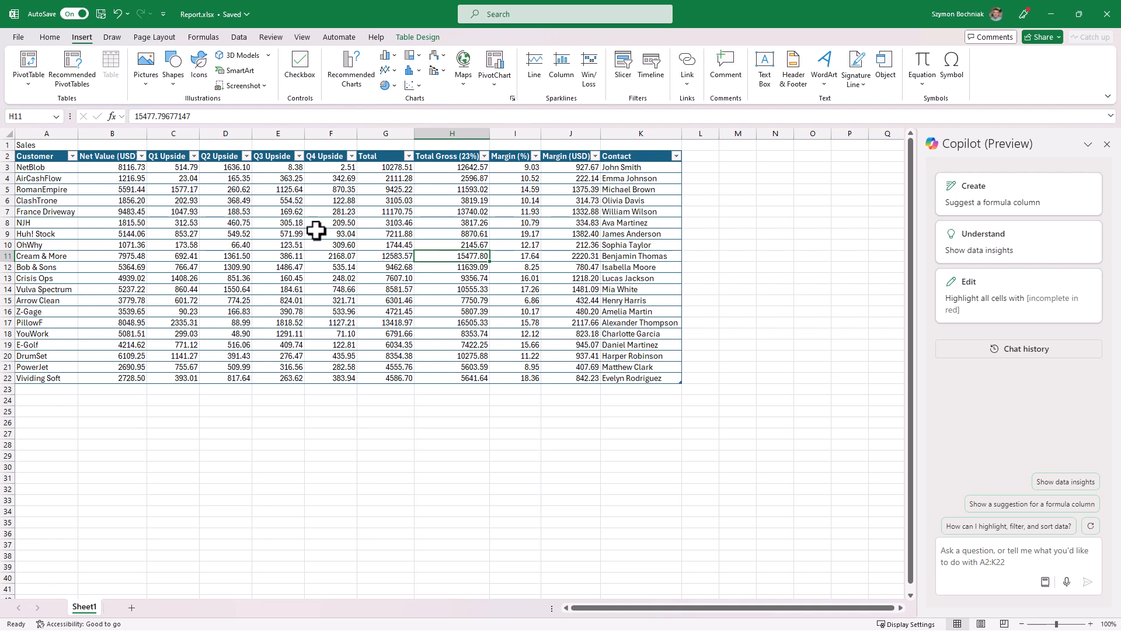
mouse_move(482, 256)
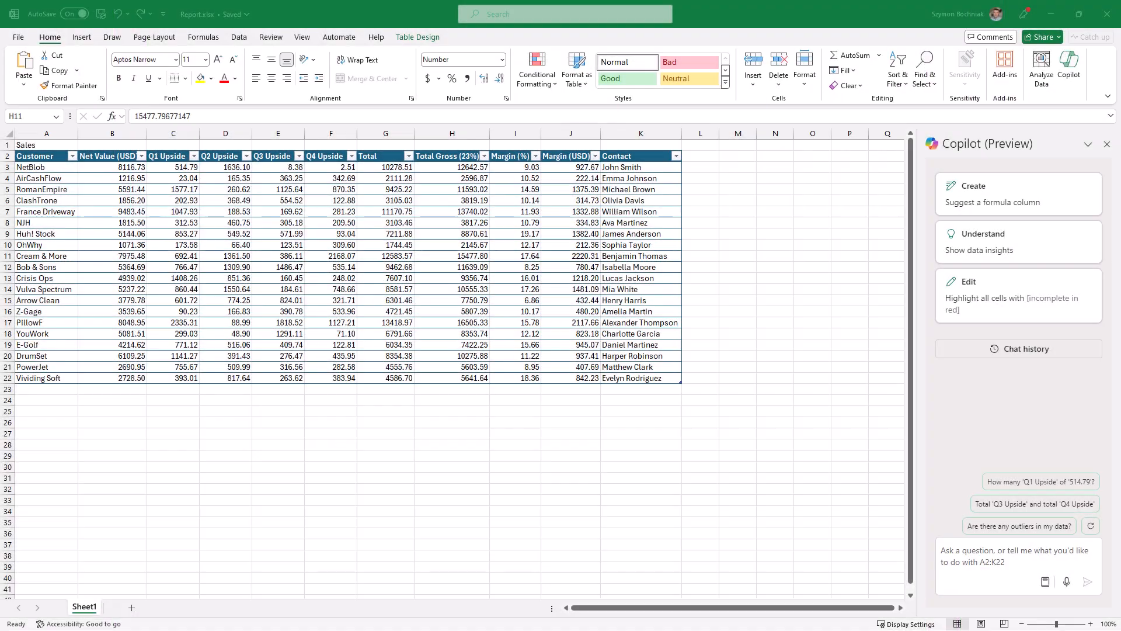
mouse_move(1066, 433)
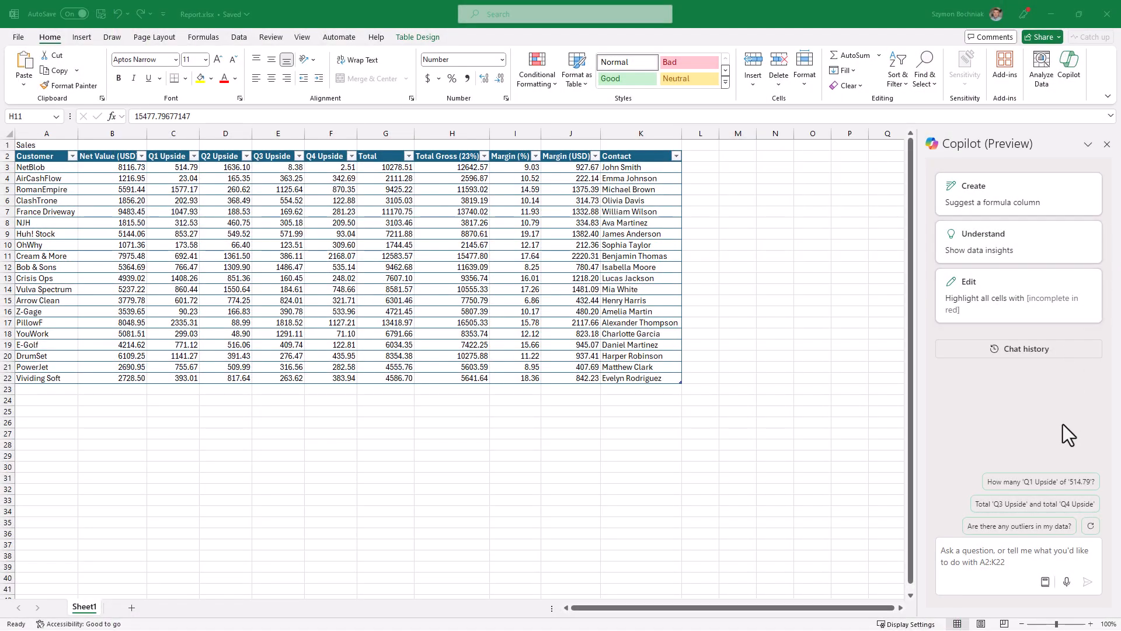
mouse_move(1052, 392)
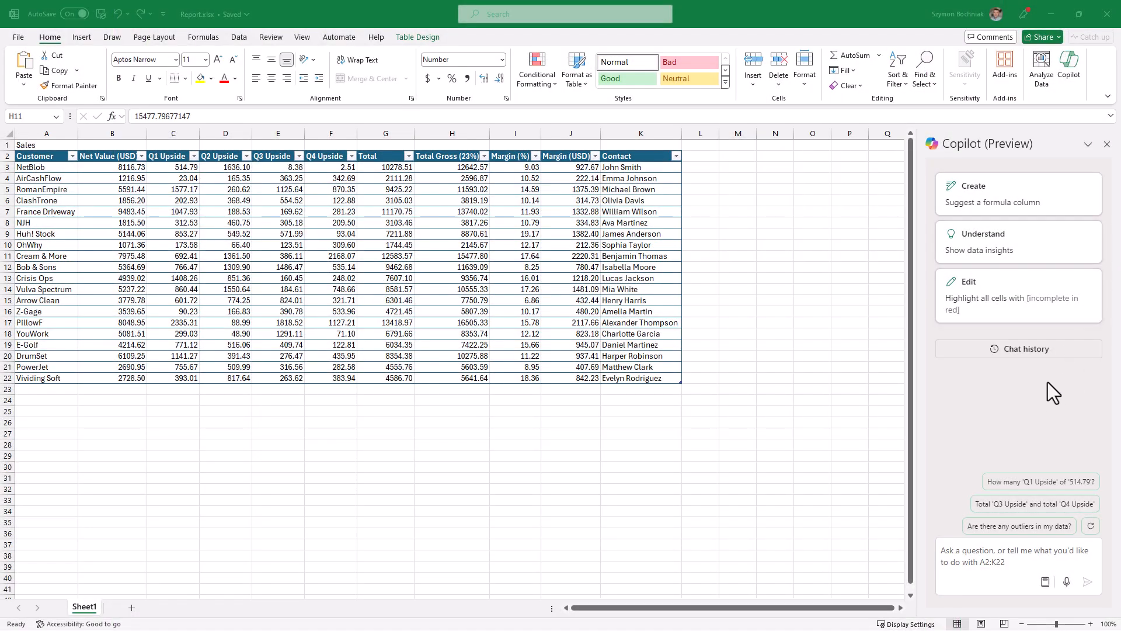
mouse_move(1014, 246)
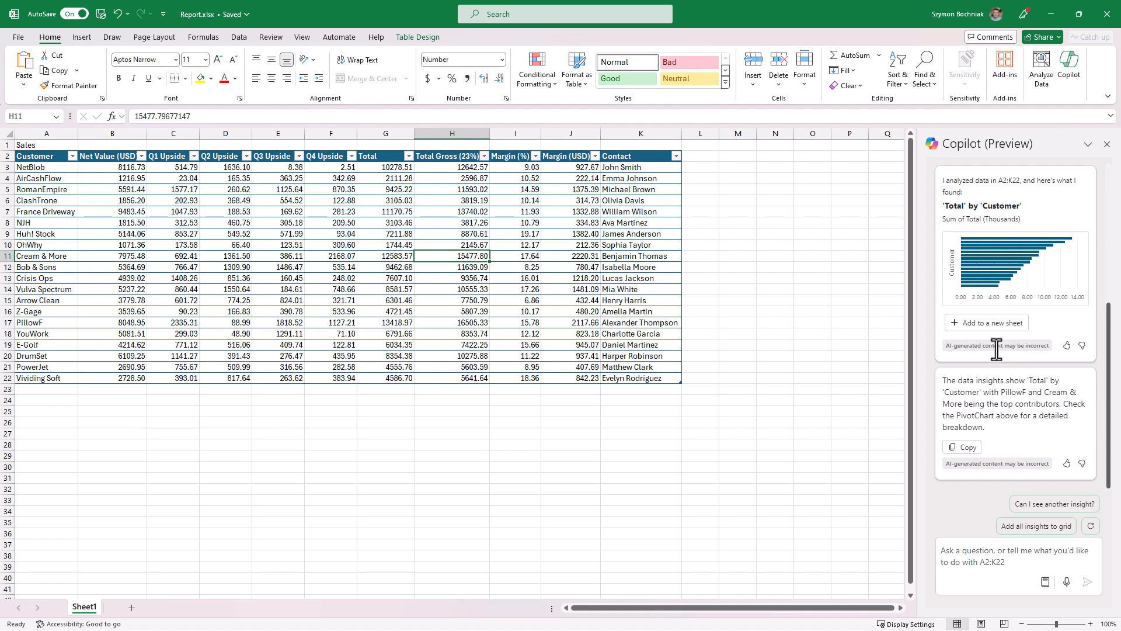
mouse_move(1025, 361)
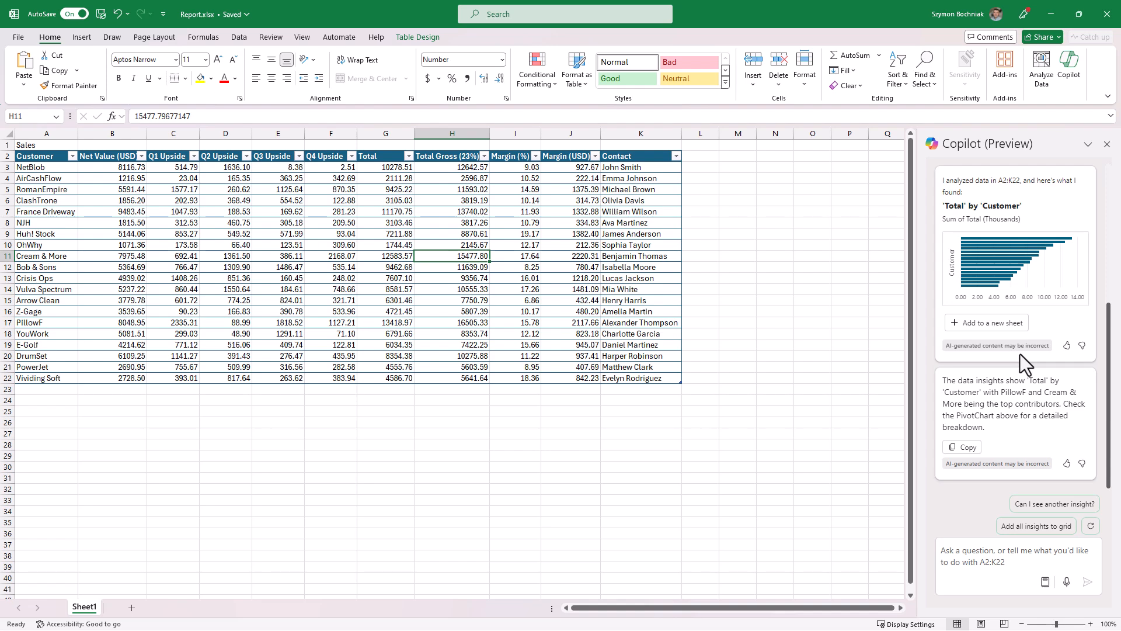
mouse_move(1029, 346)
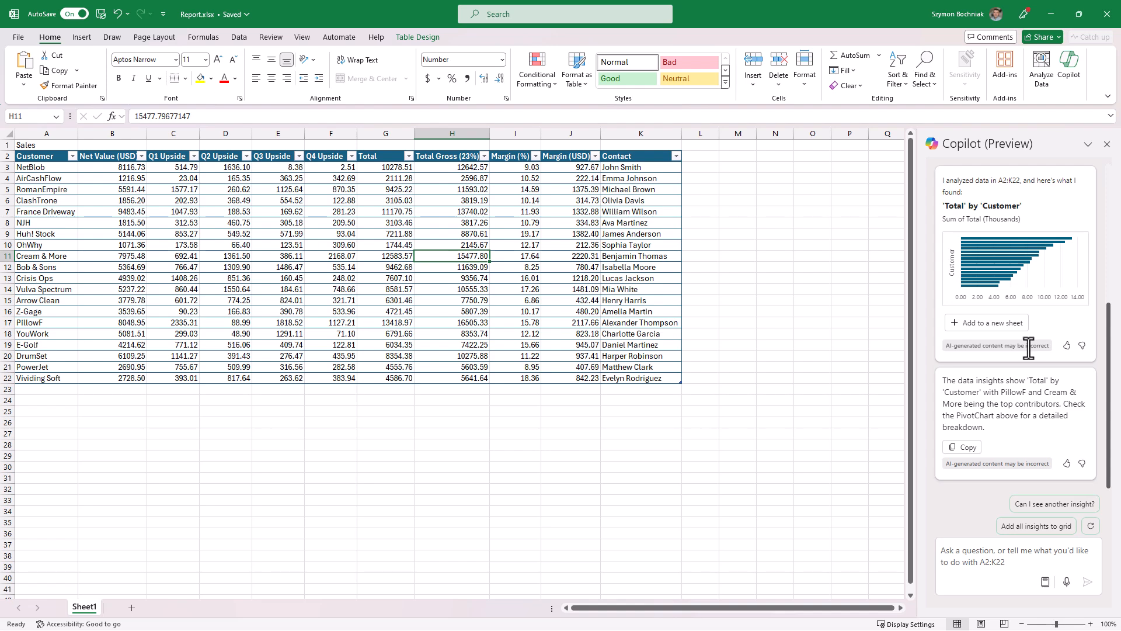
mouse_move(1000, 275)
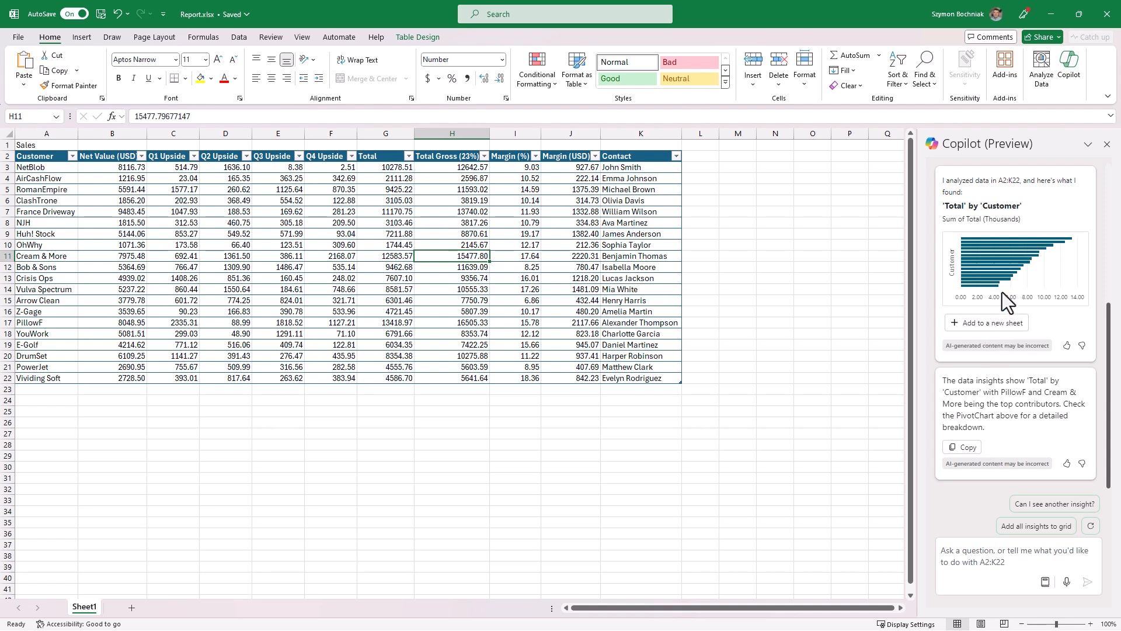
mouse_move(1009, 334)
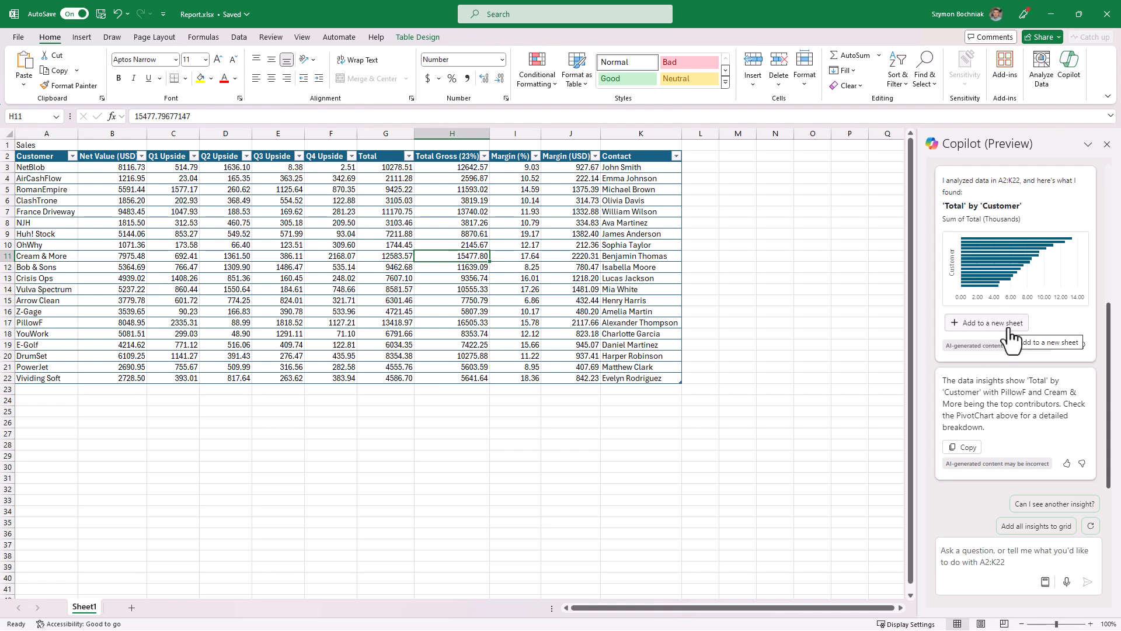
- Add Copilot's Total by Customer insight to Sheet2 as a PivotTable and bar chart
left_click(986, 323)
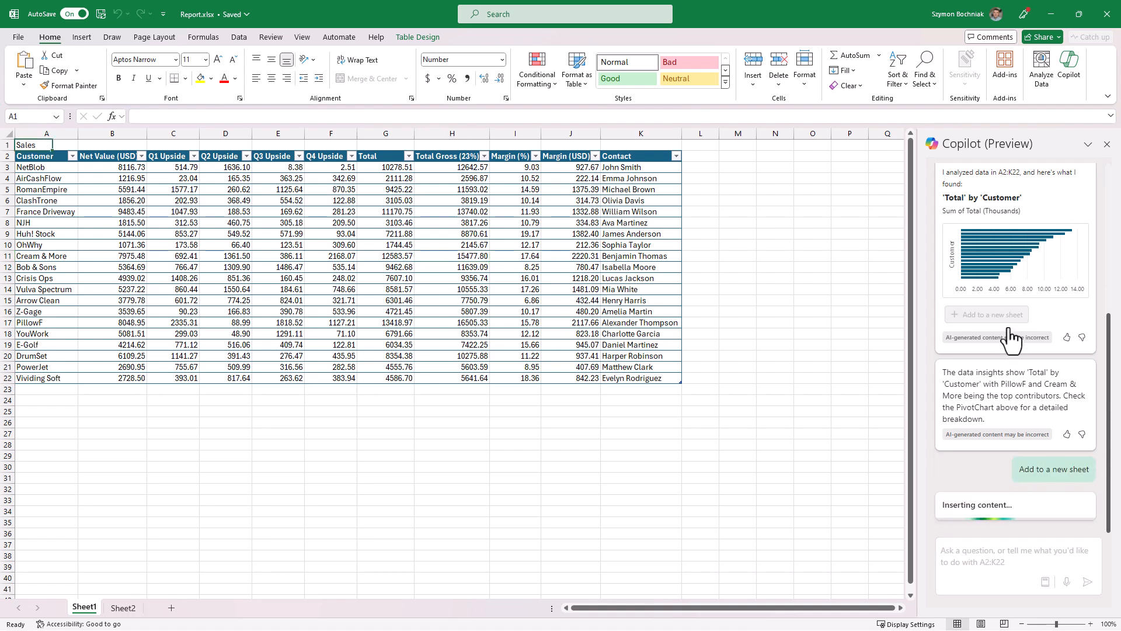
left_click(986, 314)
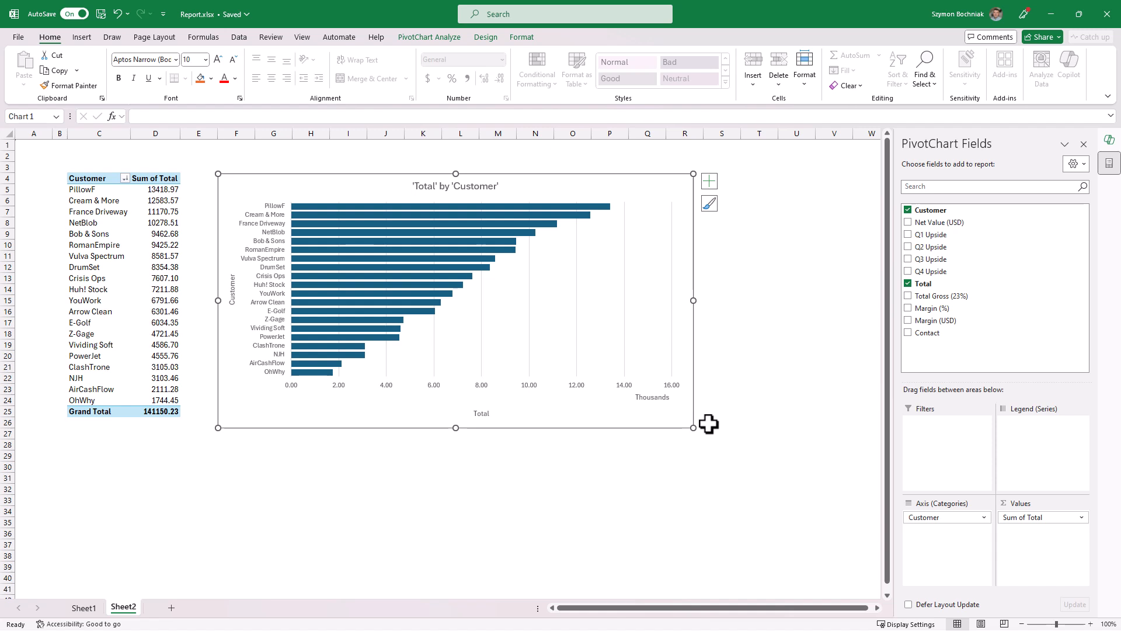
mouse_move(705, 425)
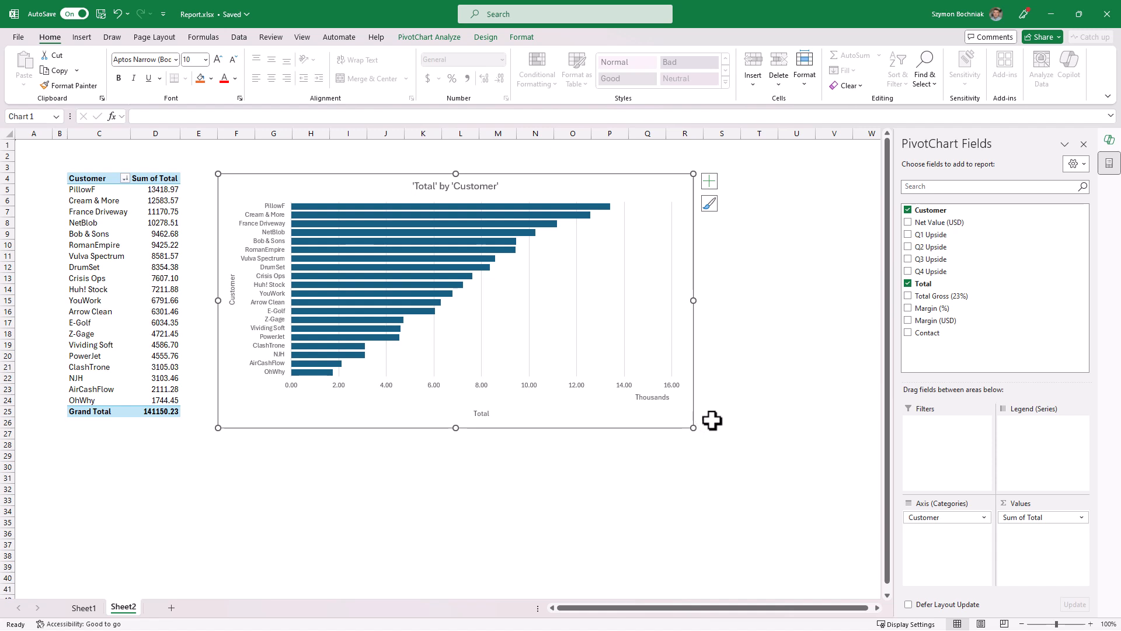
mouse_move(718, 410)
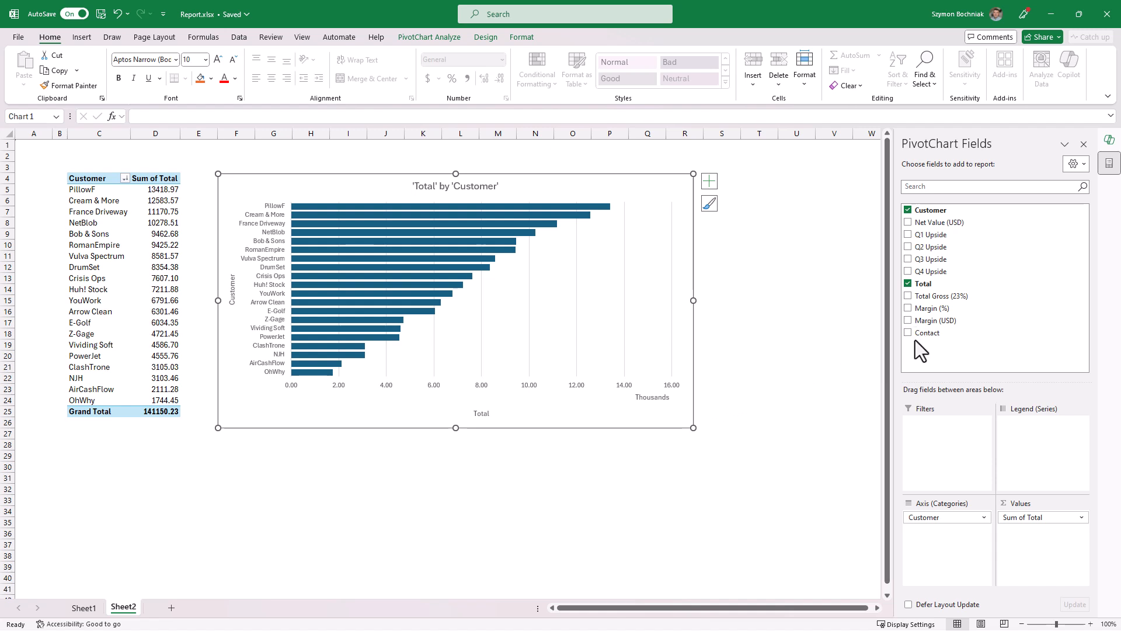
left_click(907, 320)
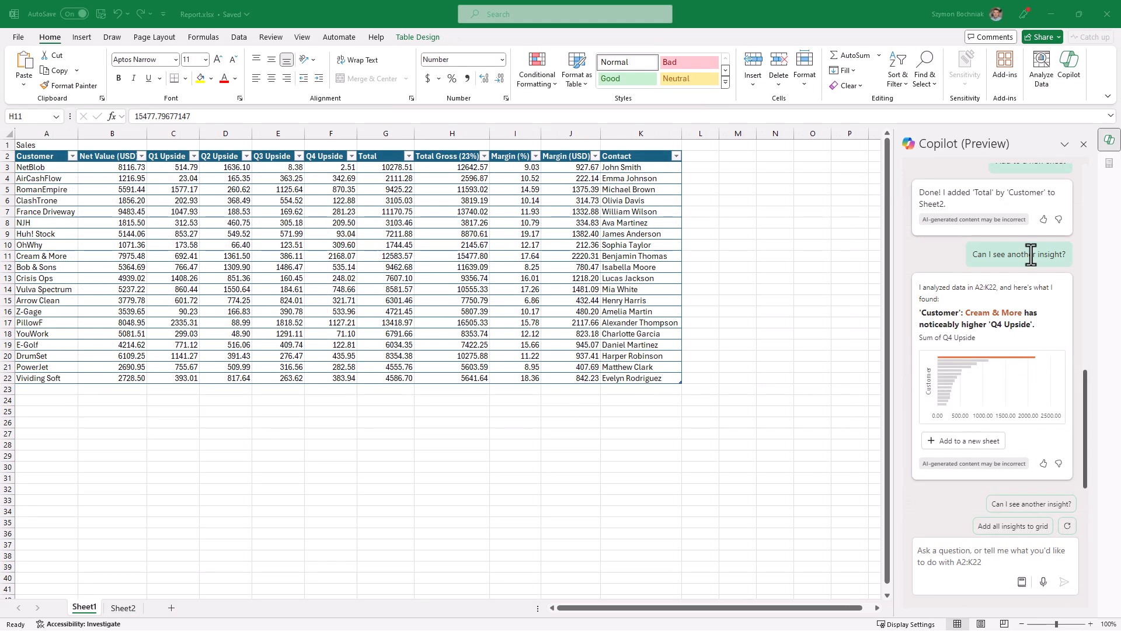
mouse_move(1035, 272)
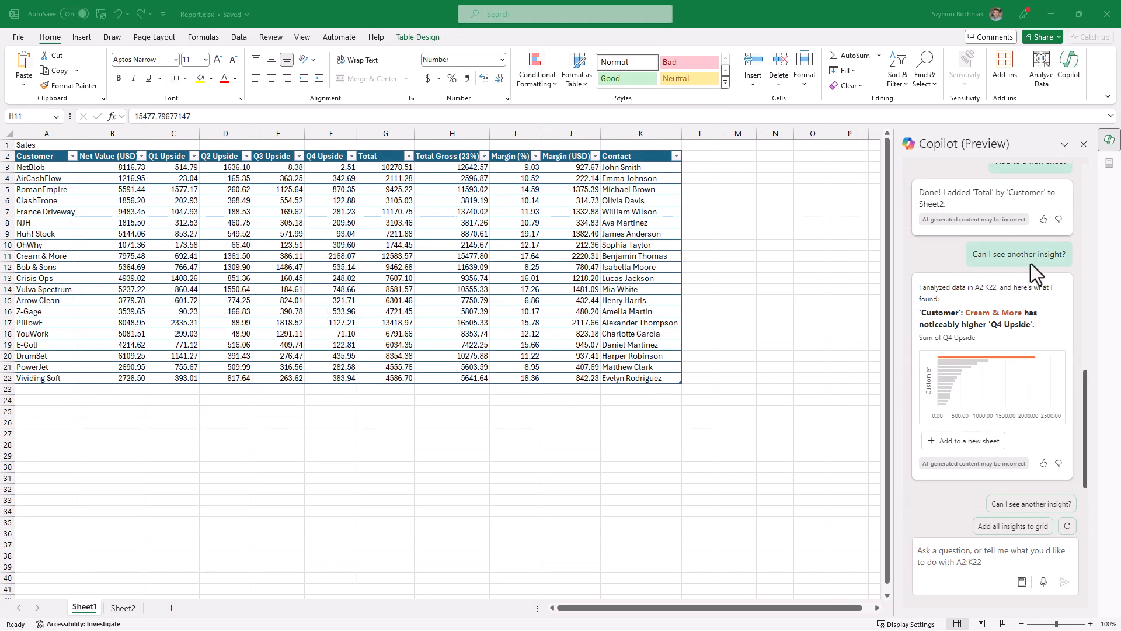
mouse_move(989, 458)
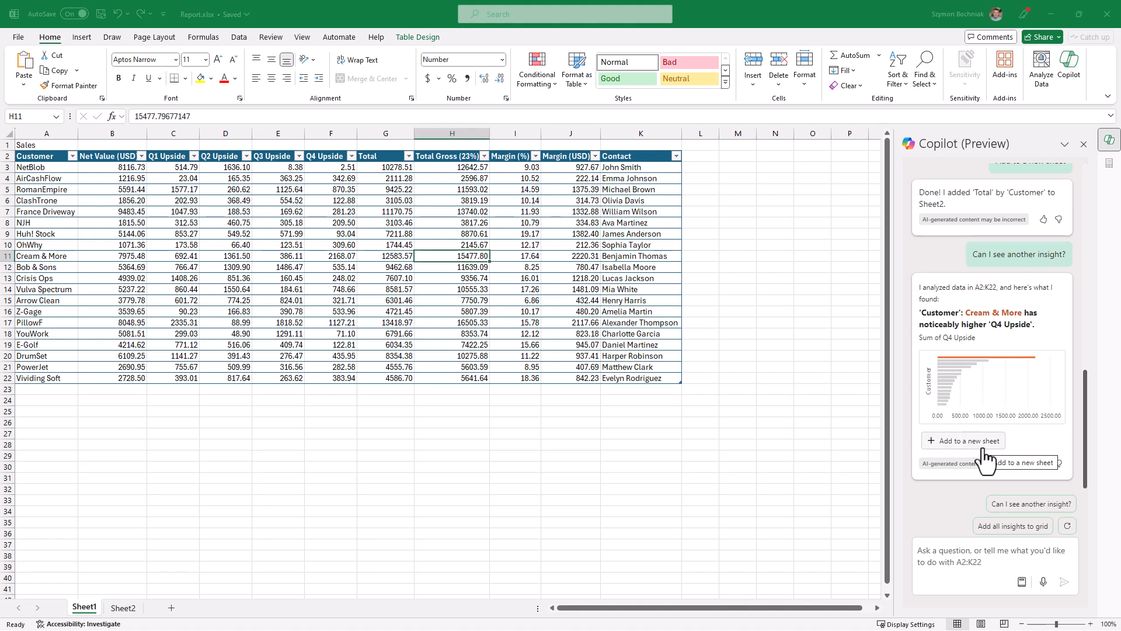
- Place the Cream & More Q4 Upside insight on Sheet3, then return to Sheet1
left_click(963, 440)
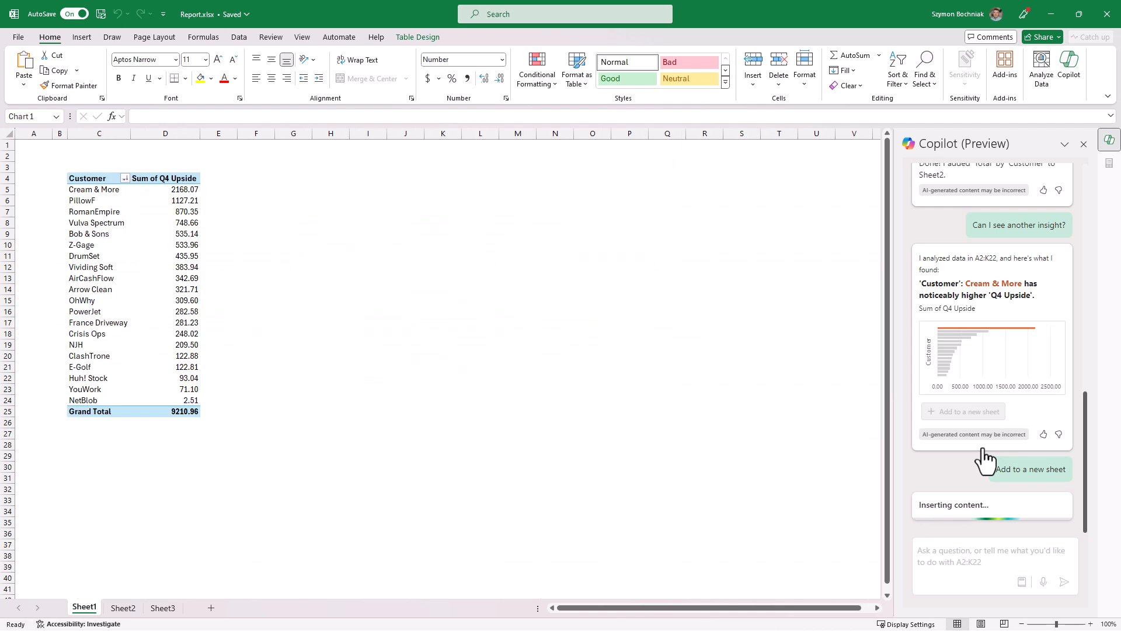
left_click(1031, 469)
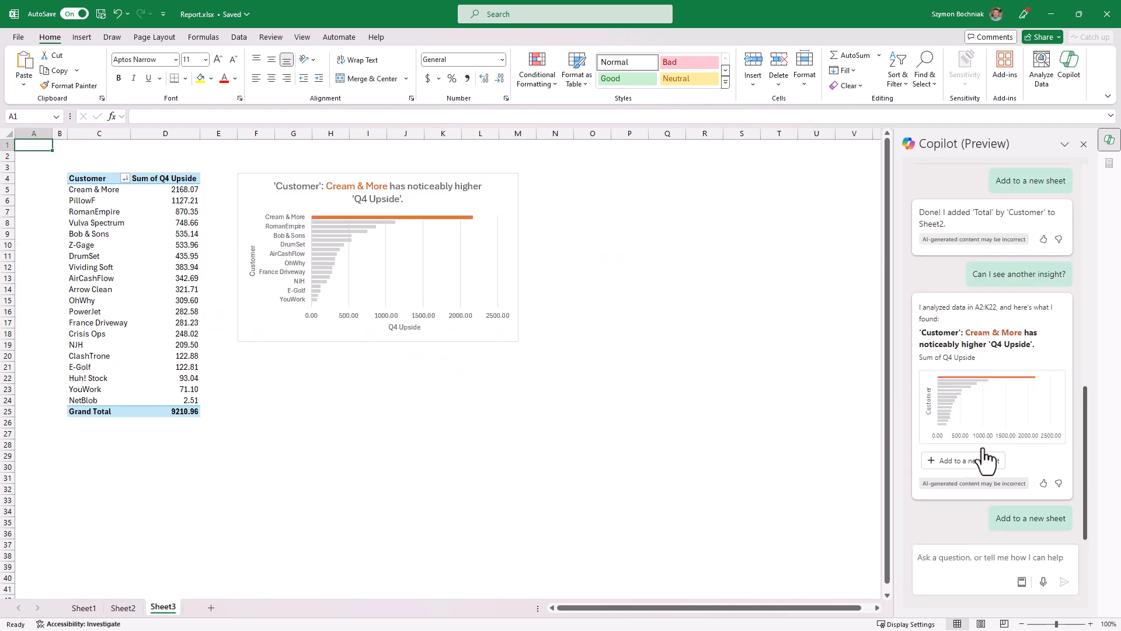
left_click(963, 460)
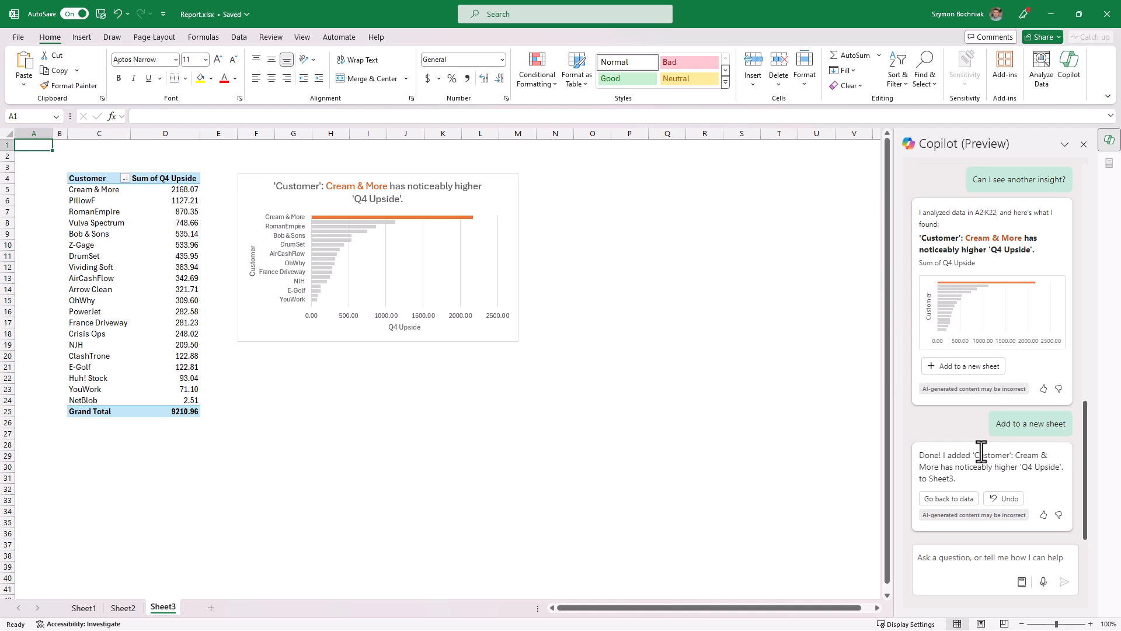
left_click(83, 608)
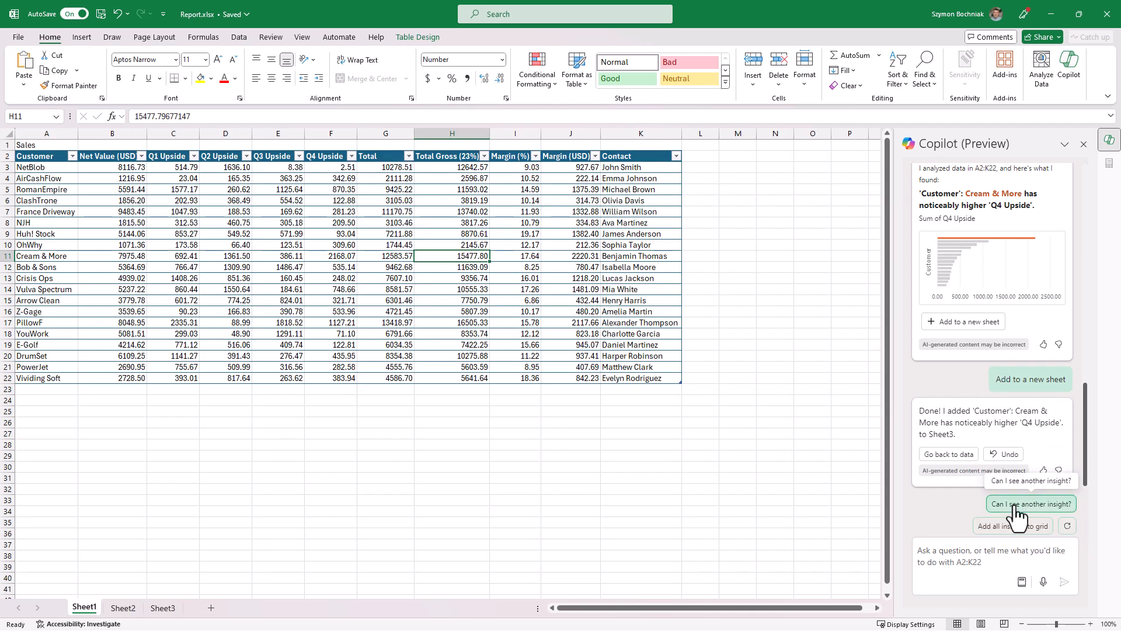
- Request more Copilot insights and add the Total Gross vs Margin (USD) correlation chart
left_click(1030, 504)
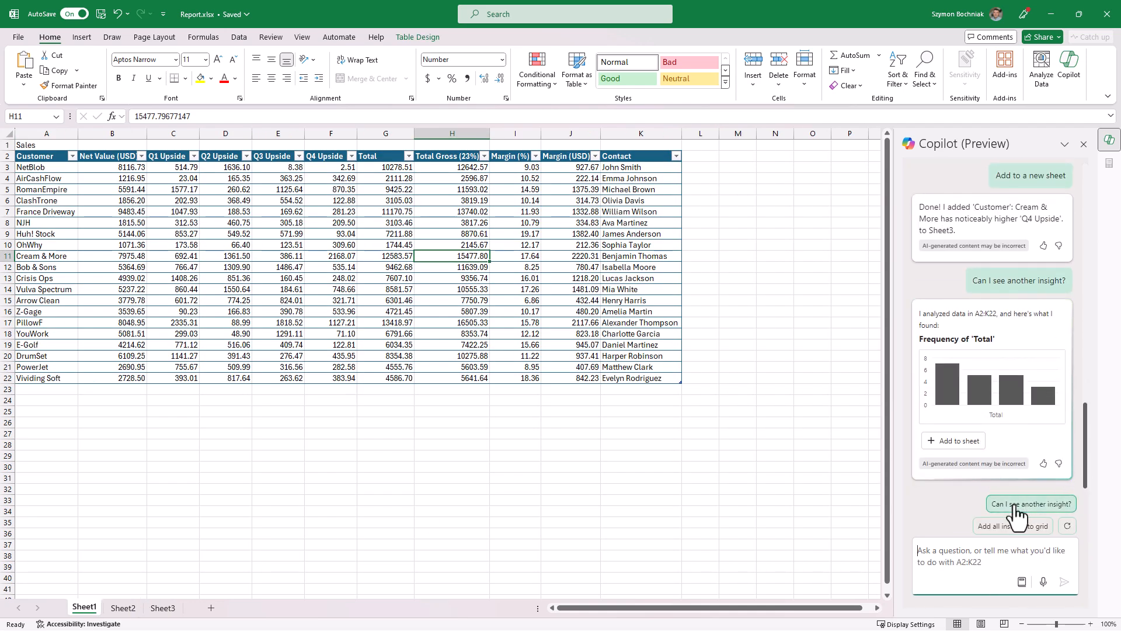
left_click(1030, 504)
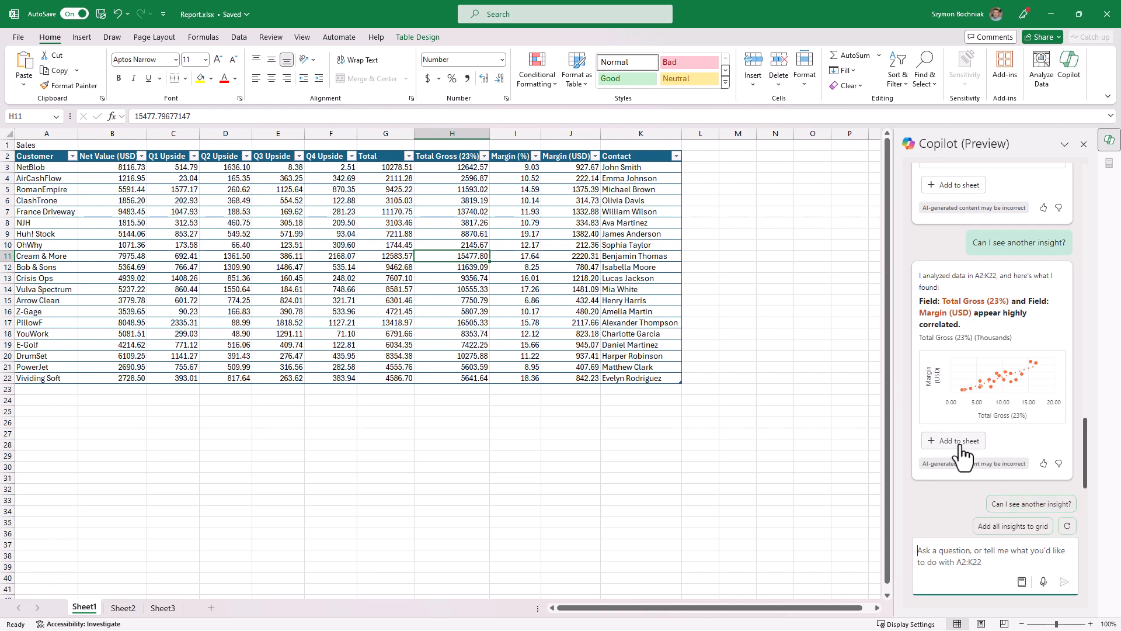
left_click(1019, 242)
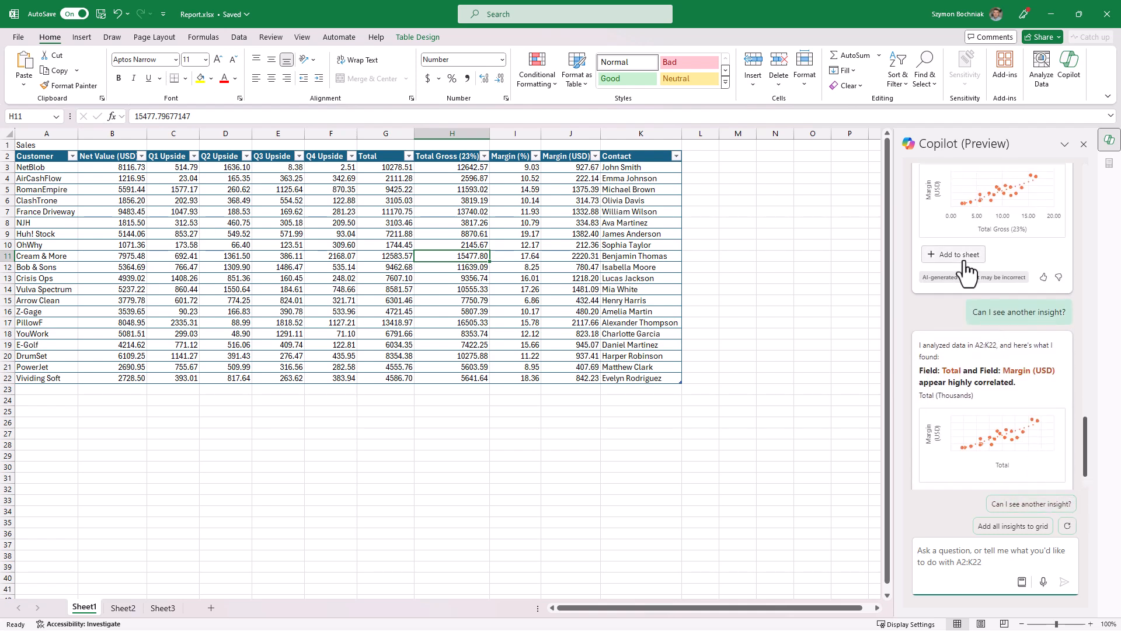
left_click(953, 254)
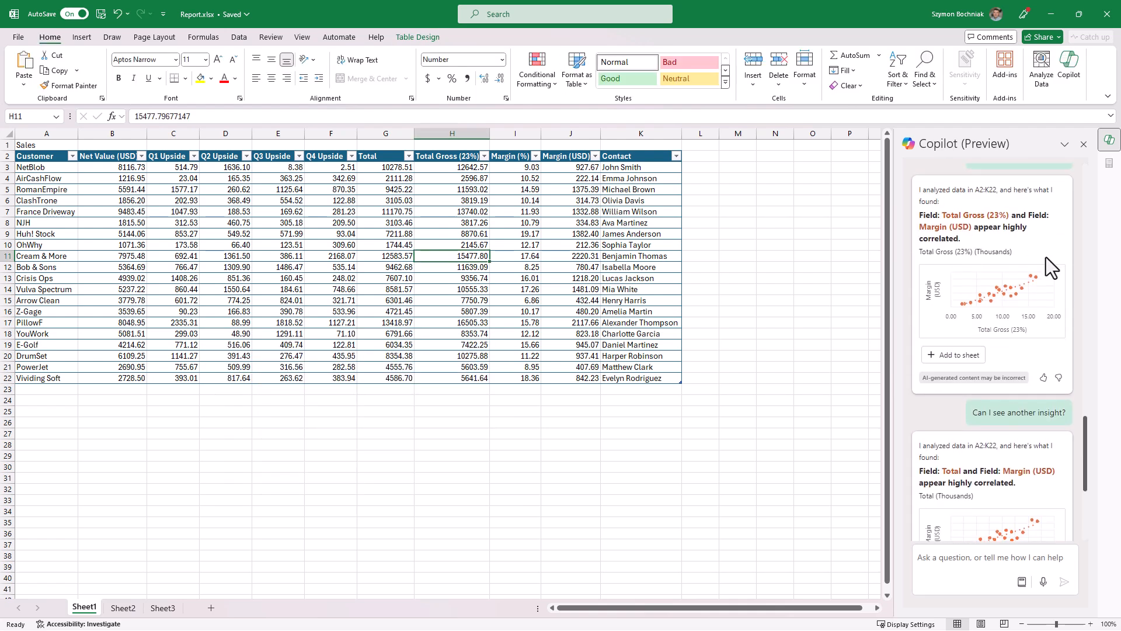
scroll("down", 3)
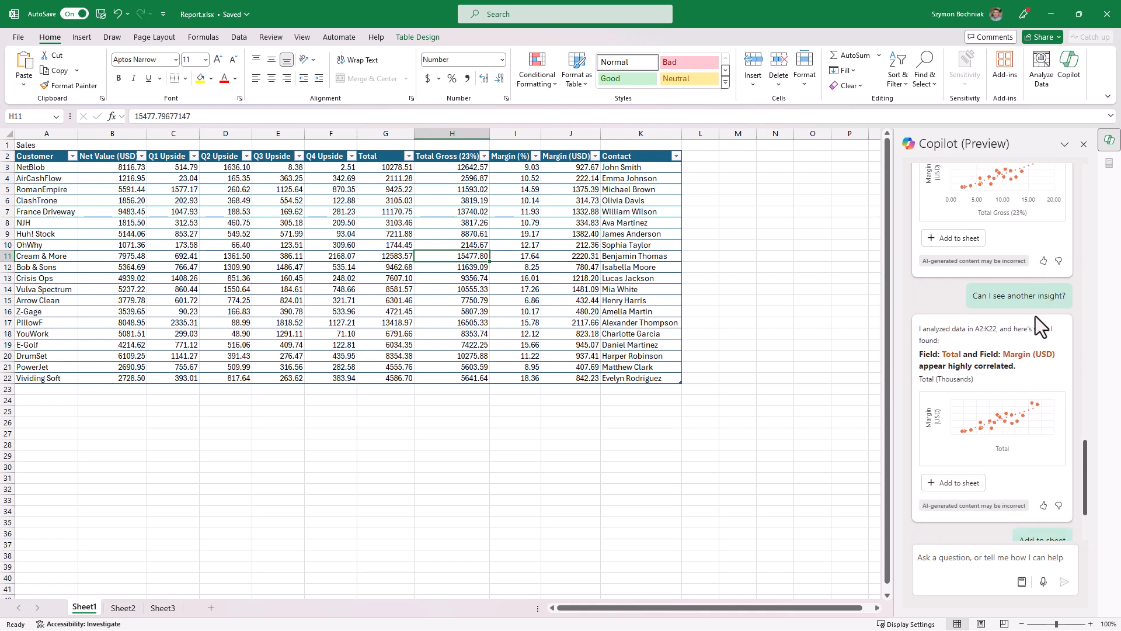
mouse_move(1039, 331)
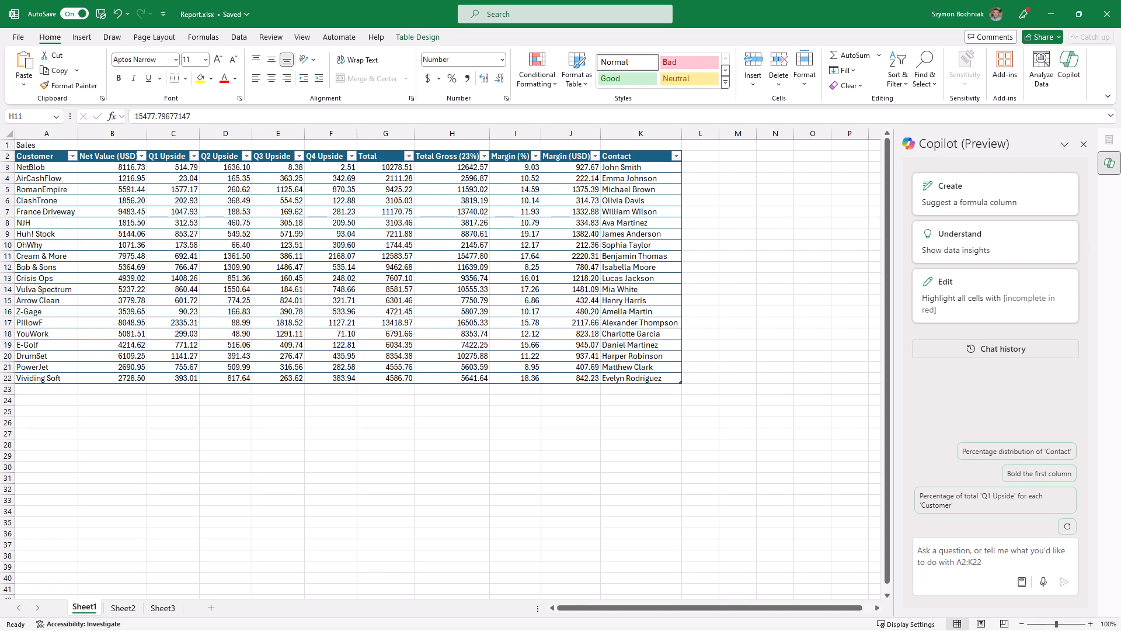
mouse_move(529, 382)
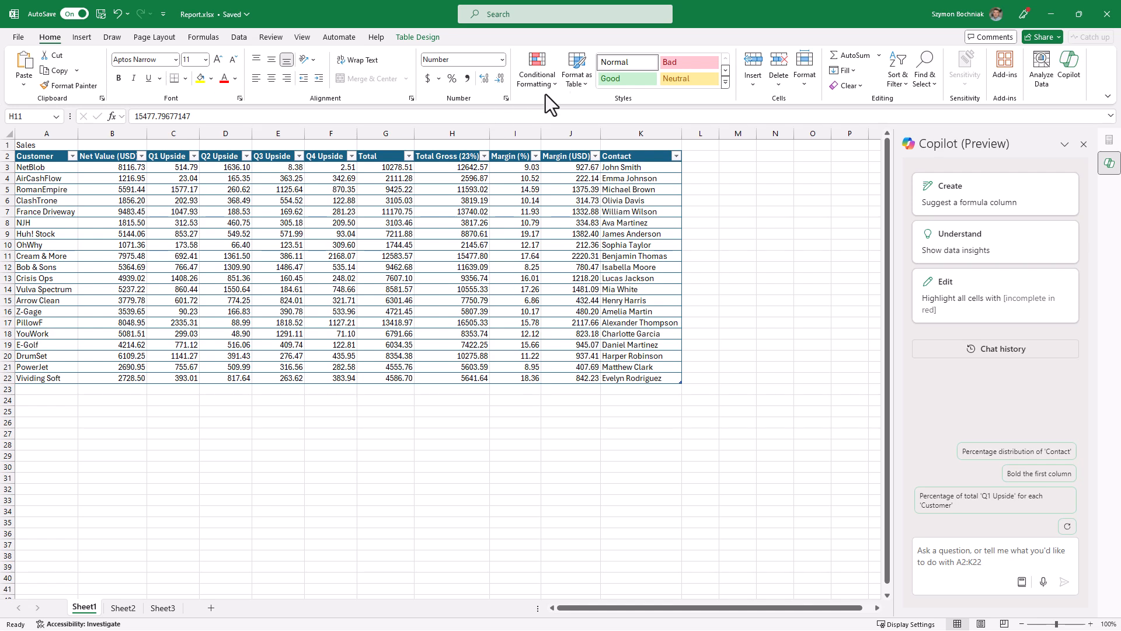
mouse_move(650, 333)
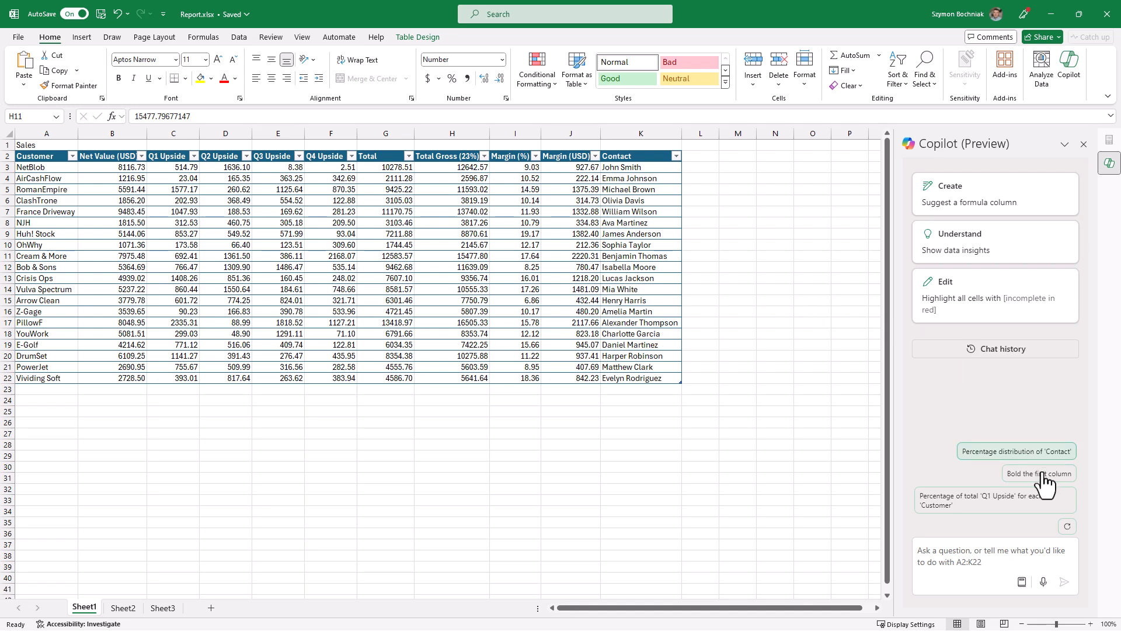
- Apply Copilot's 'Bold the first column' suggestion to make Customer bold
left_click(1039, 473)
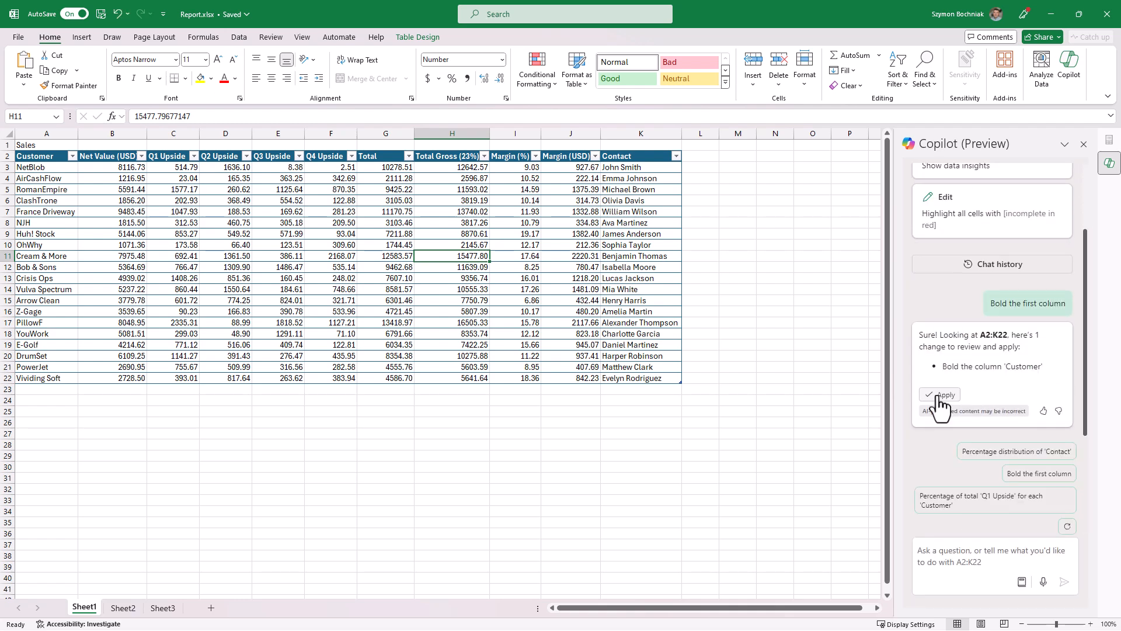
left_click(940, 394)
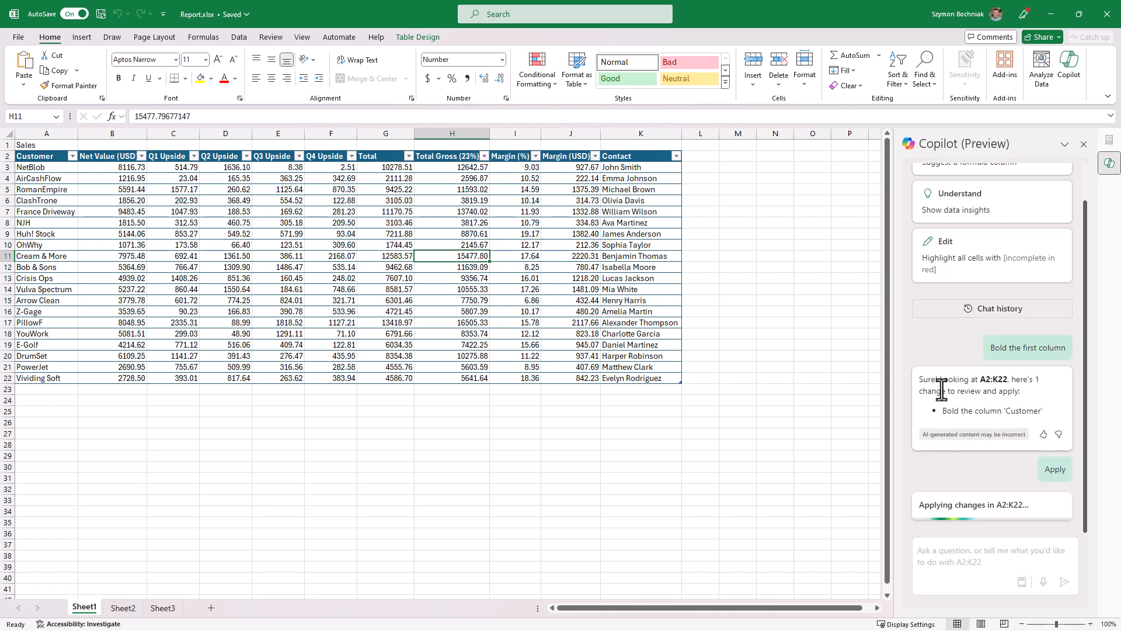
left_click(1055, 469)
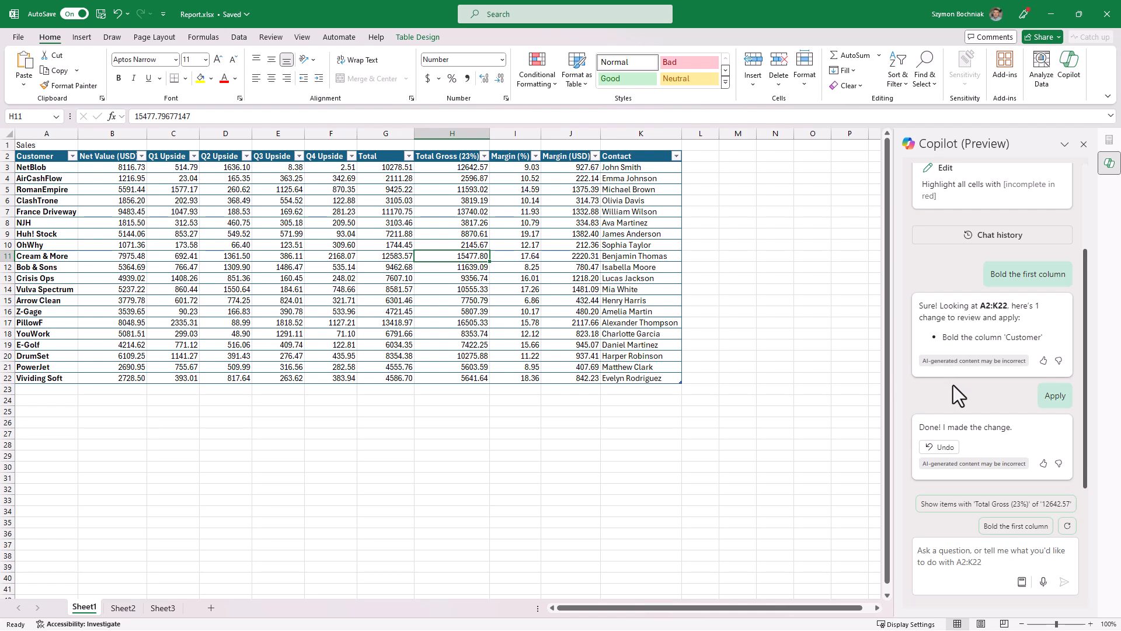
mouse_move(960, 403)
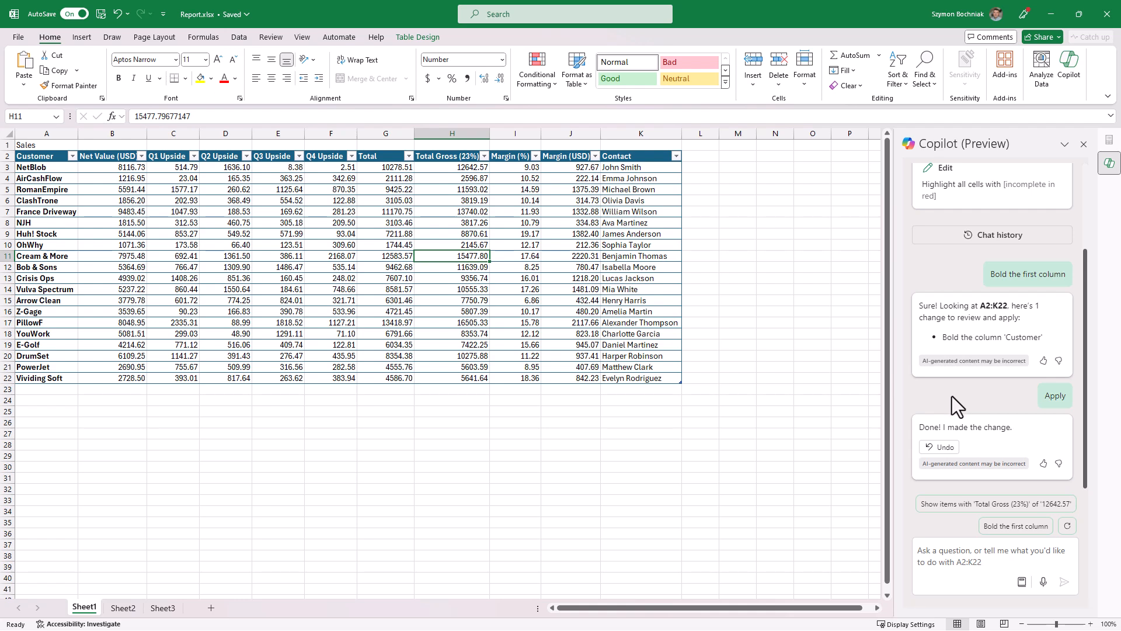
- Ask Copilot to highlight the top 5 Net Values in orange and apply the rule
type("Highlights Top 5 Net Values with Orange background")
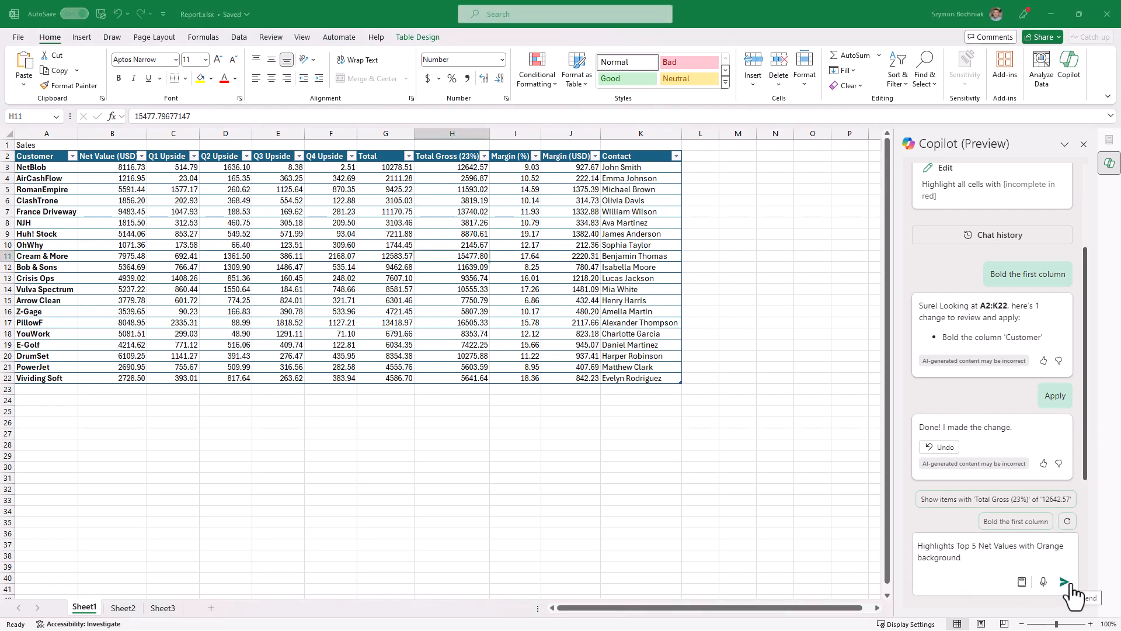
left_click(1064, 581)
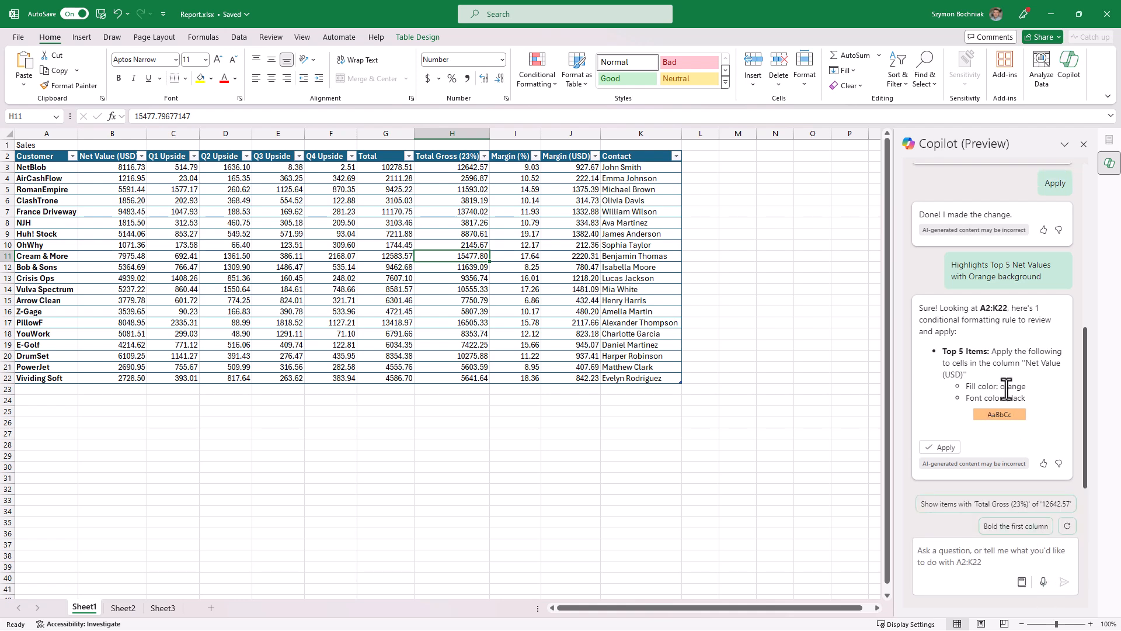
mouse_move(1002, 402)
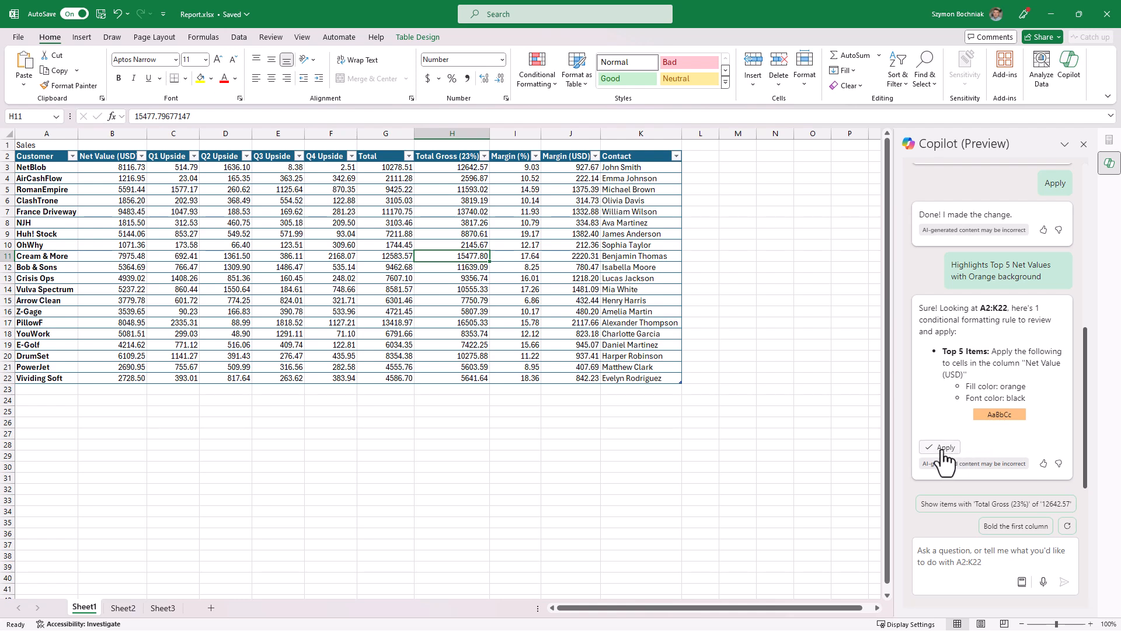
left_click(939, 446)
type("Apply a red-yellow-green color scale to Total Column")
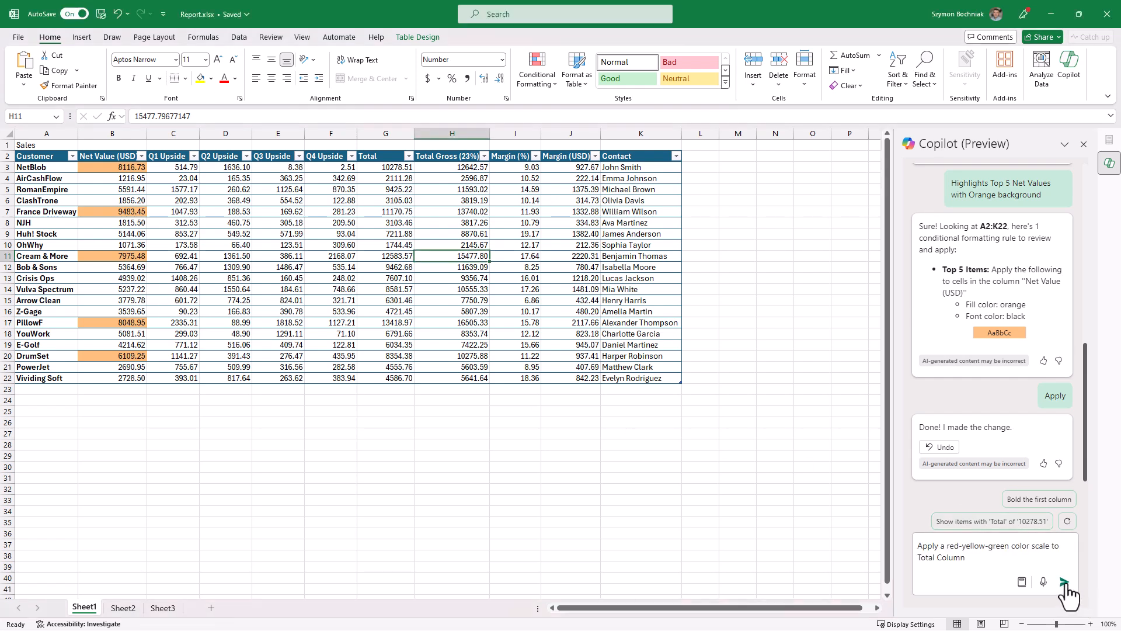
- Send the red-yellow-green colour scale request for Total and apply Copilot's suggested rule
left_click(1063, 582)
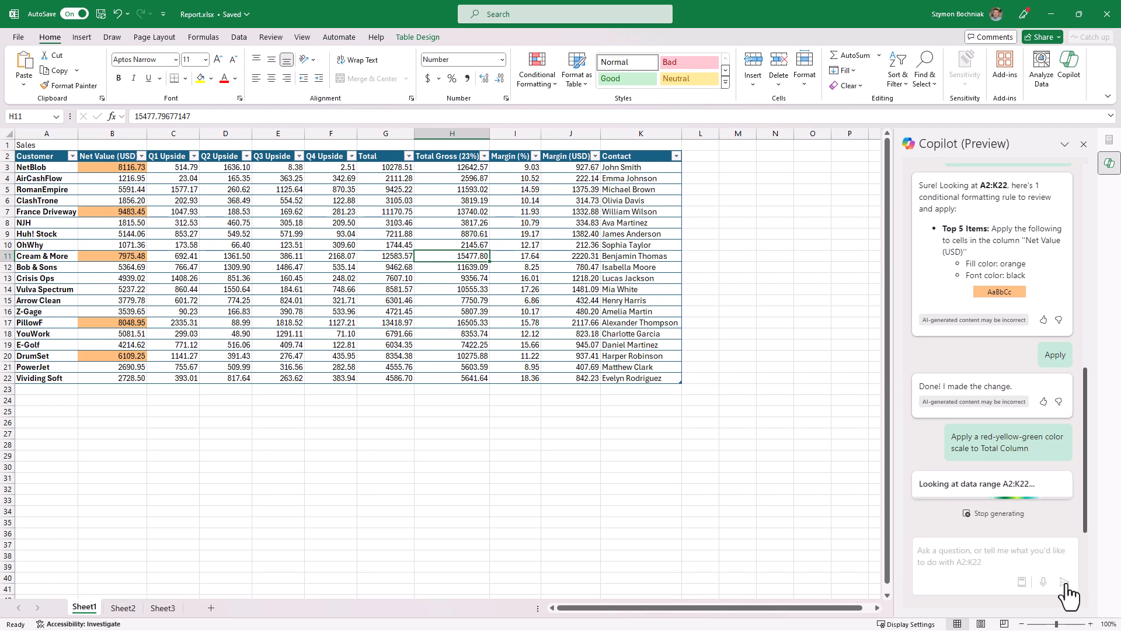
scroll("down", 3)
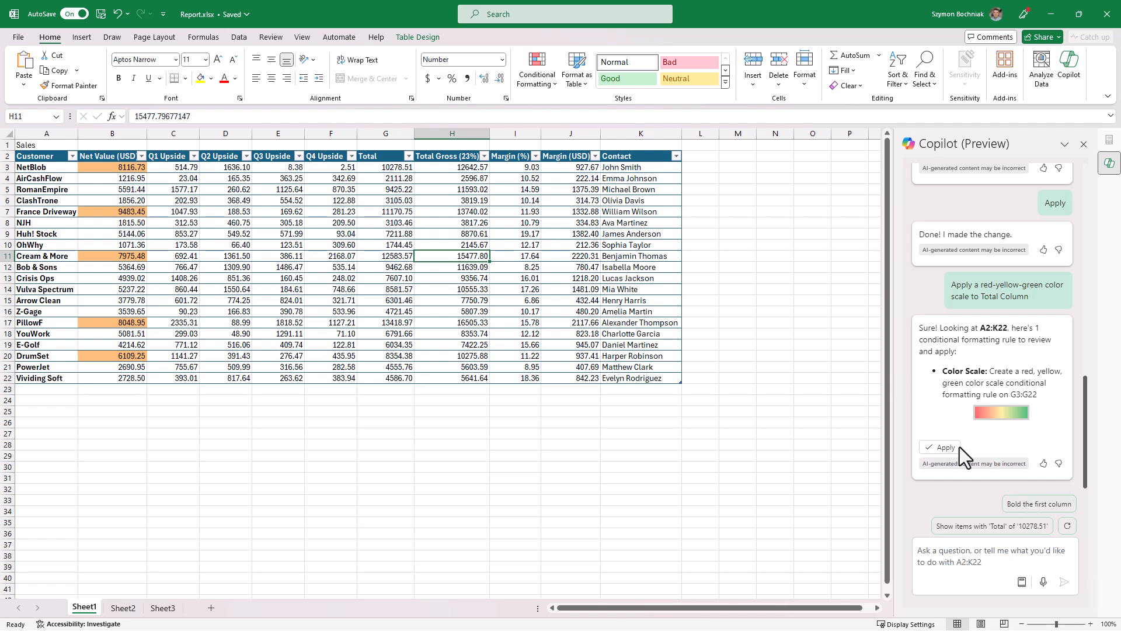
left_click(940, 447)
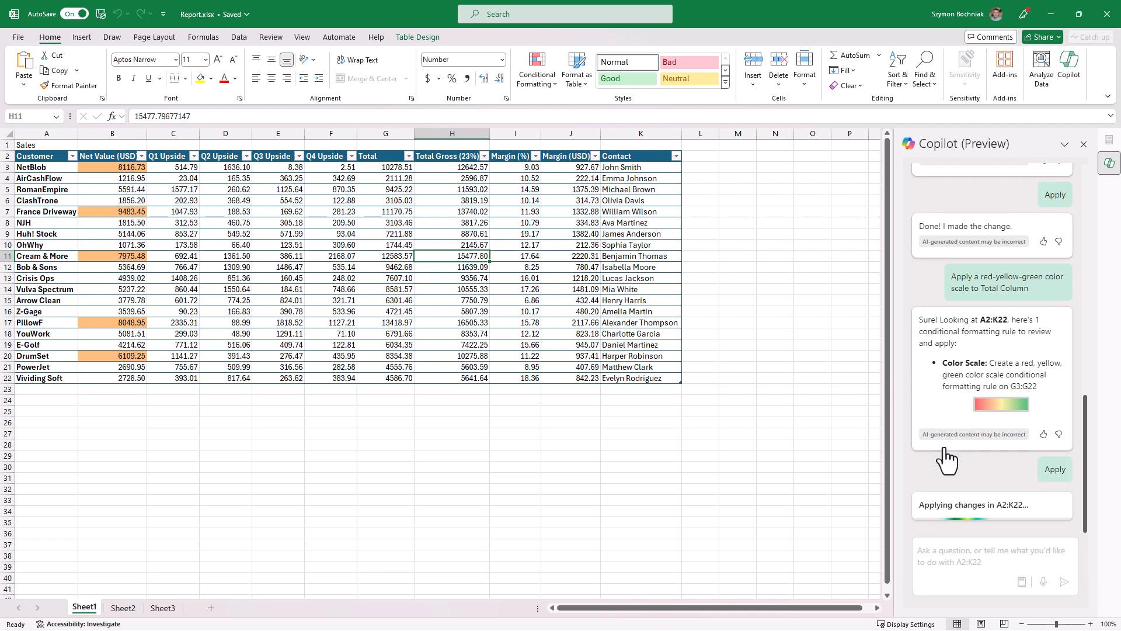
left_click(1055, 469)
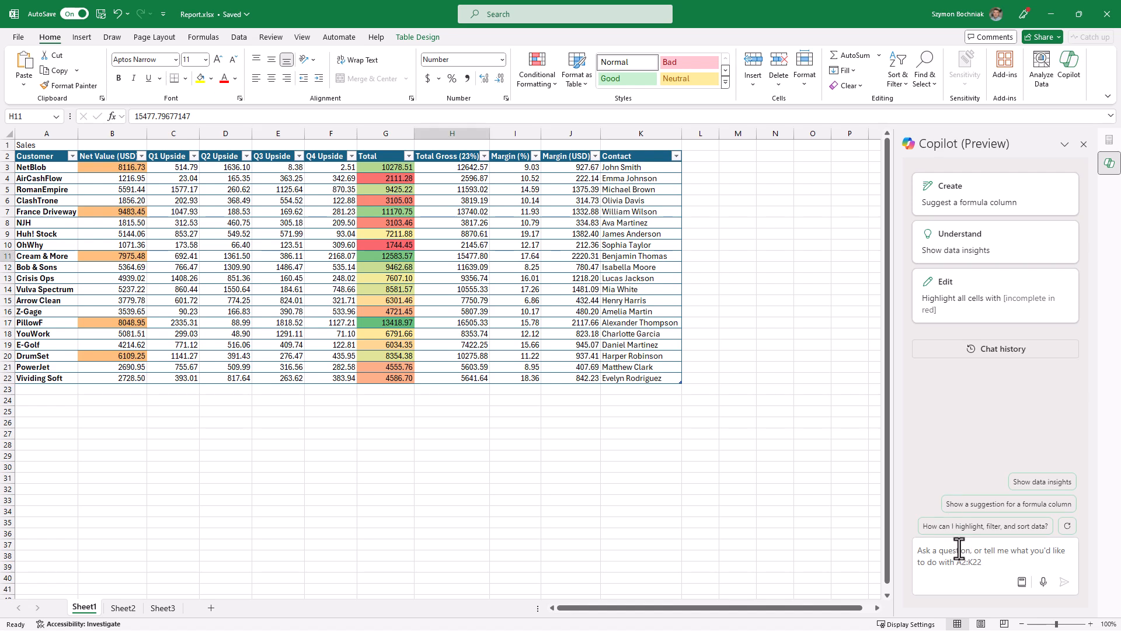
- Ask Copilot for a formula column, review its explanation, and insert Total Upside
type("Add formula column")
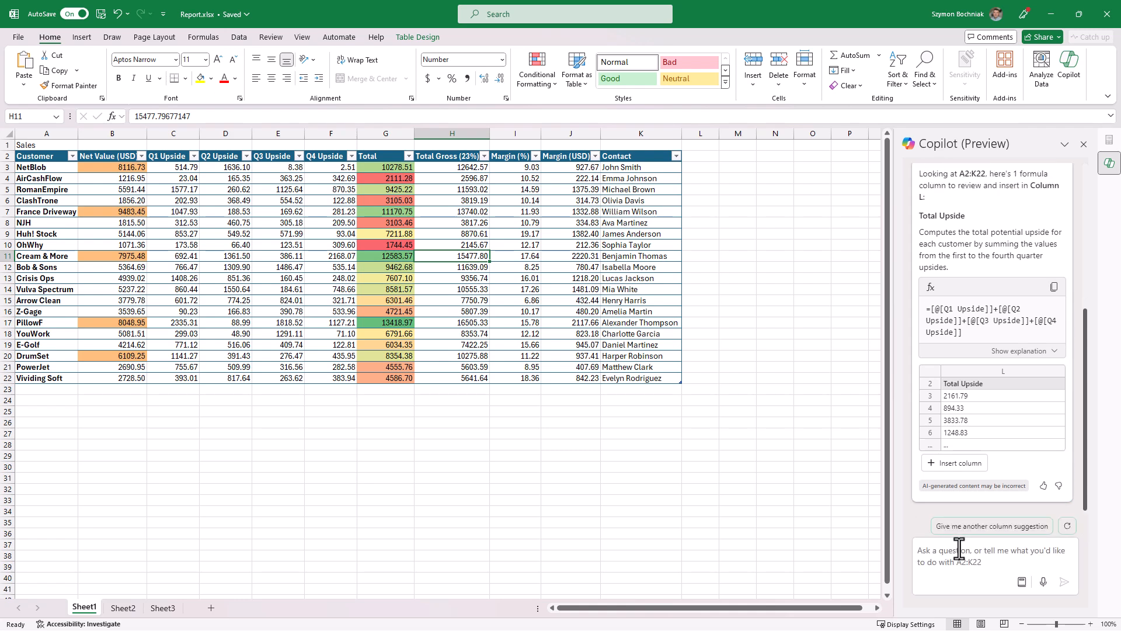
mouse_move(960, 572)
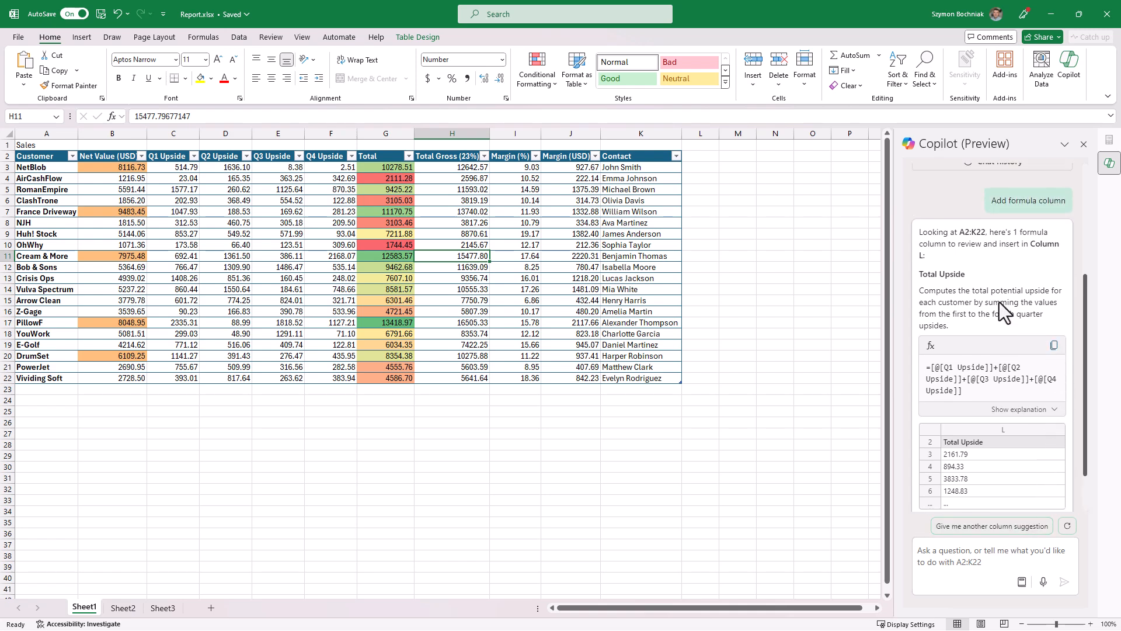
mouse_move(1010, 311)
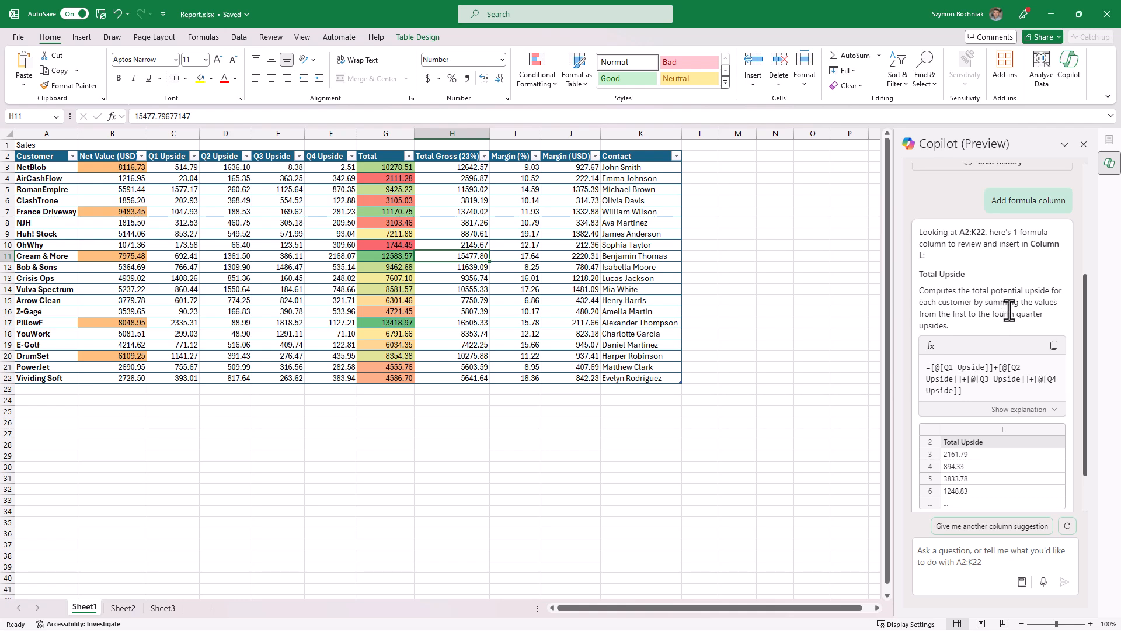
mouse_move(941, 273)
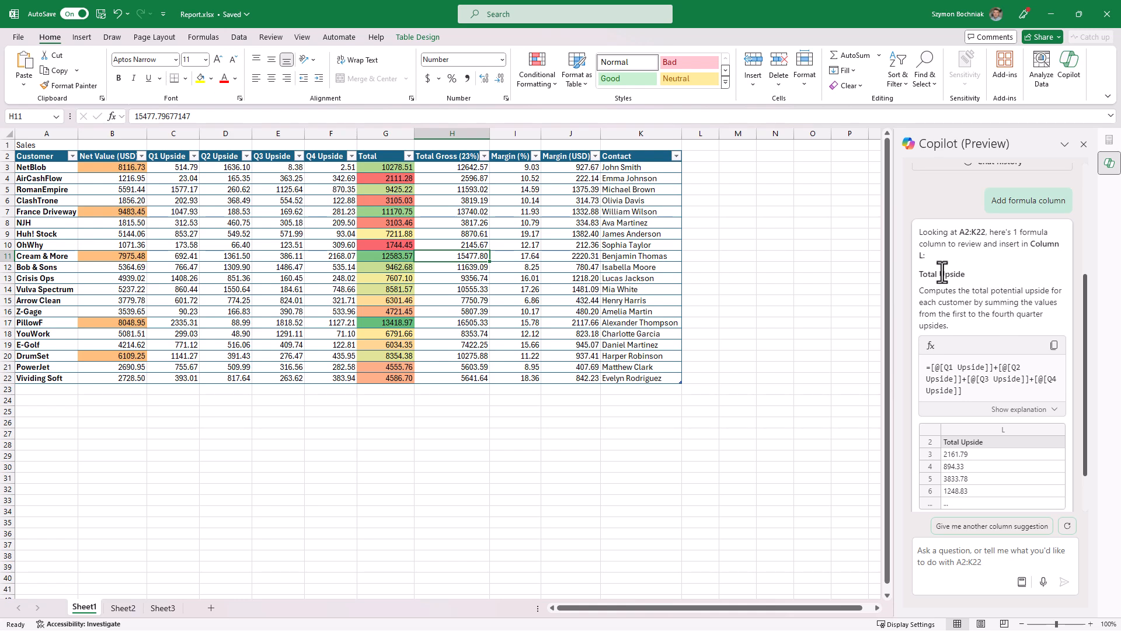
mouse_move(981, 273)
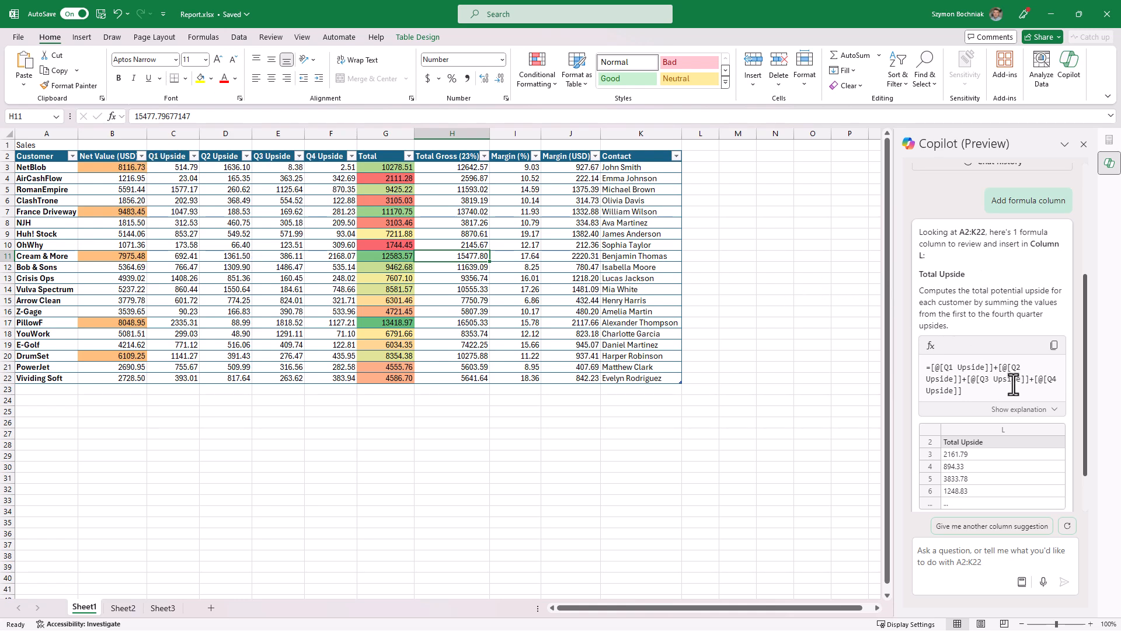
left_click(1021, 408)
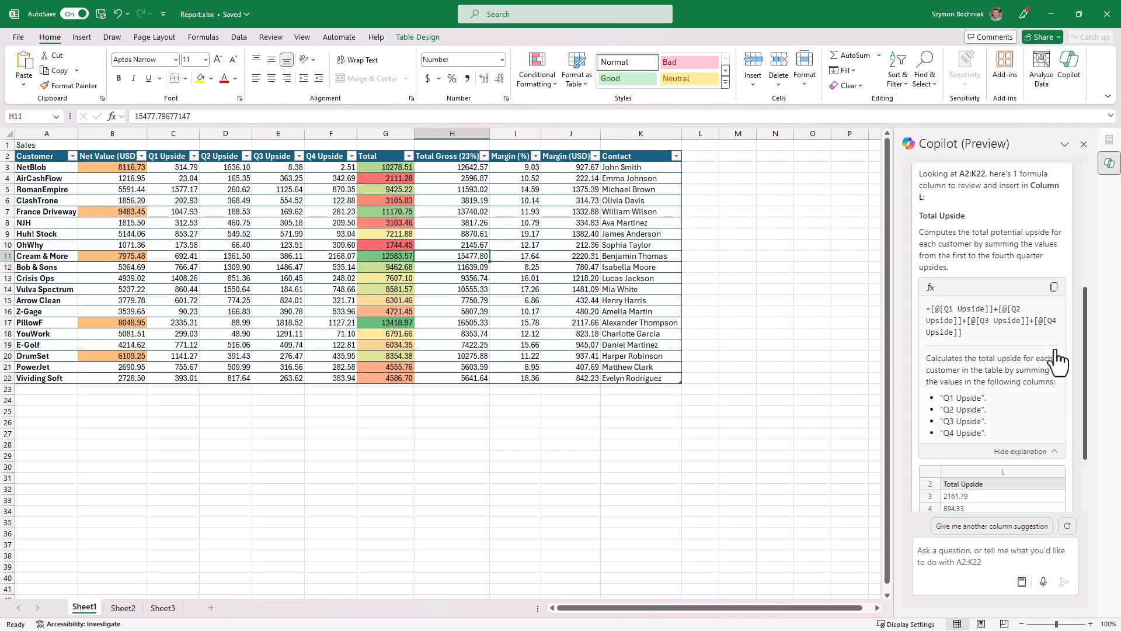
mouse_move(1051, 406)
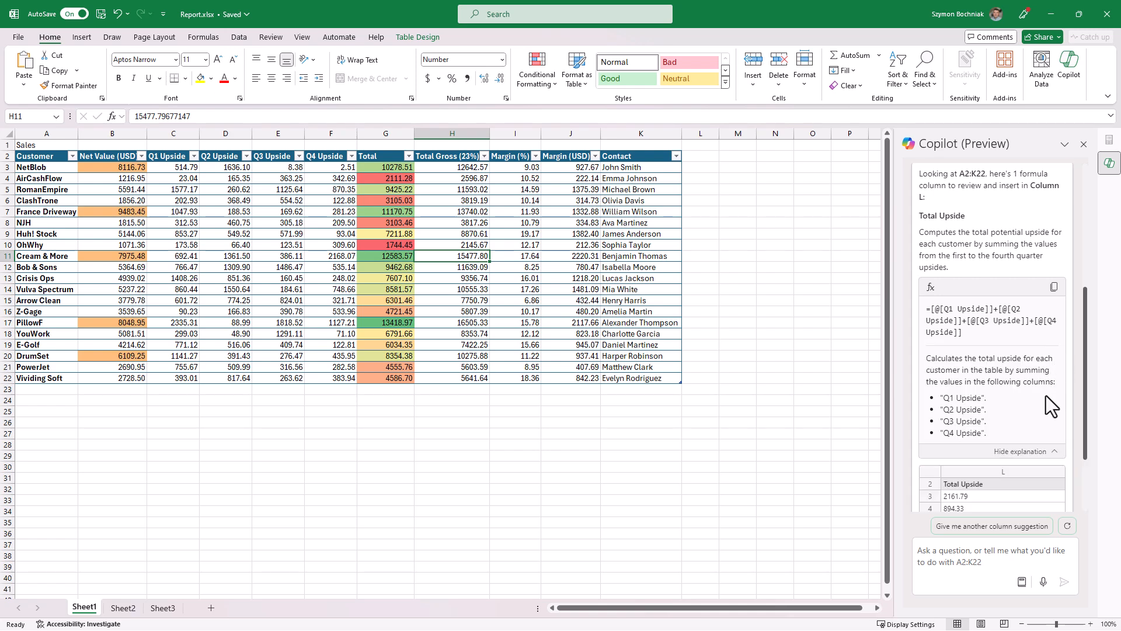
scroll("down", 3)
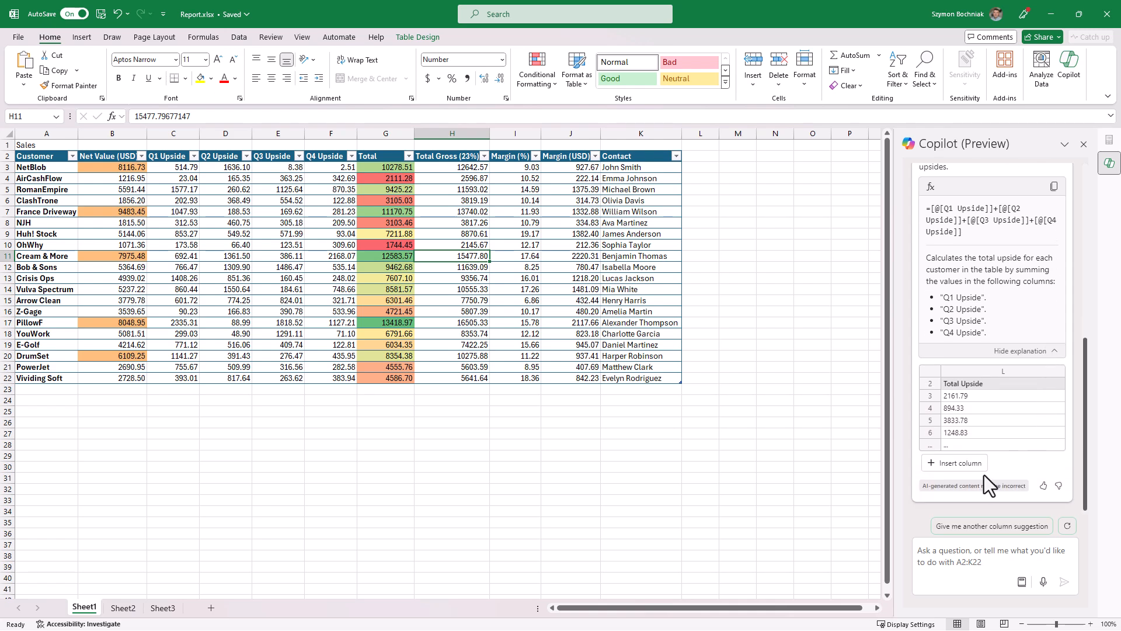
left_click(954, 463)
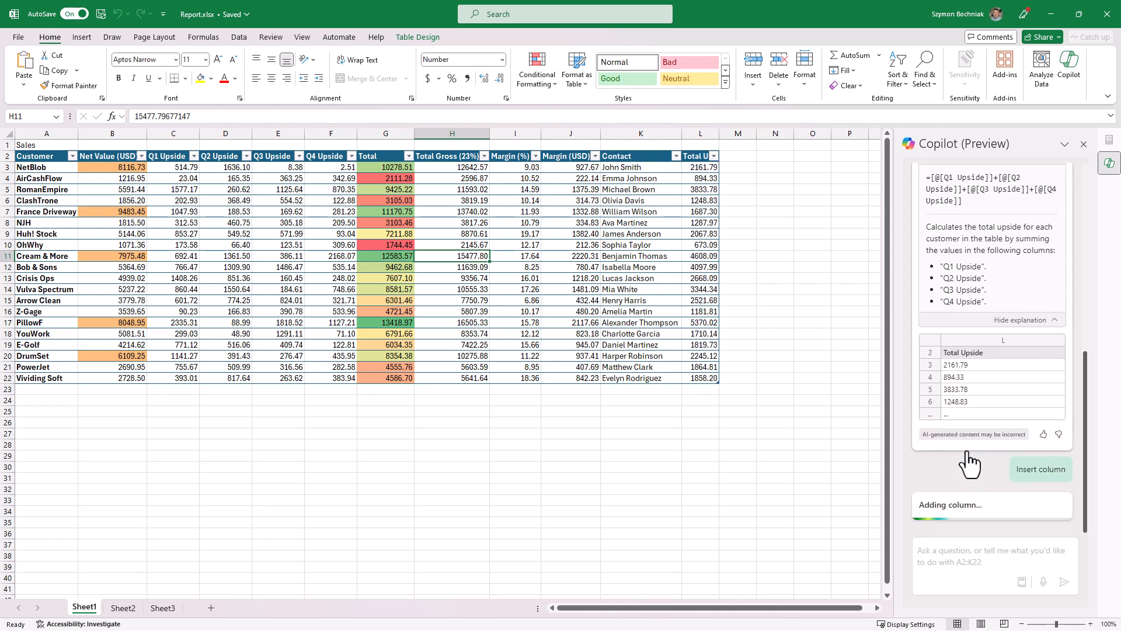
left_click(1040, 468)
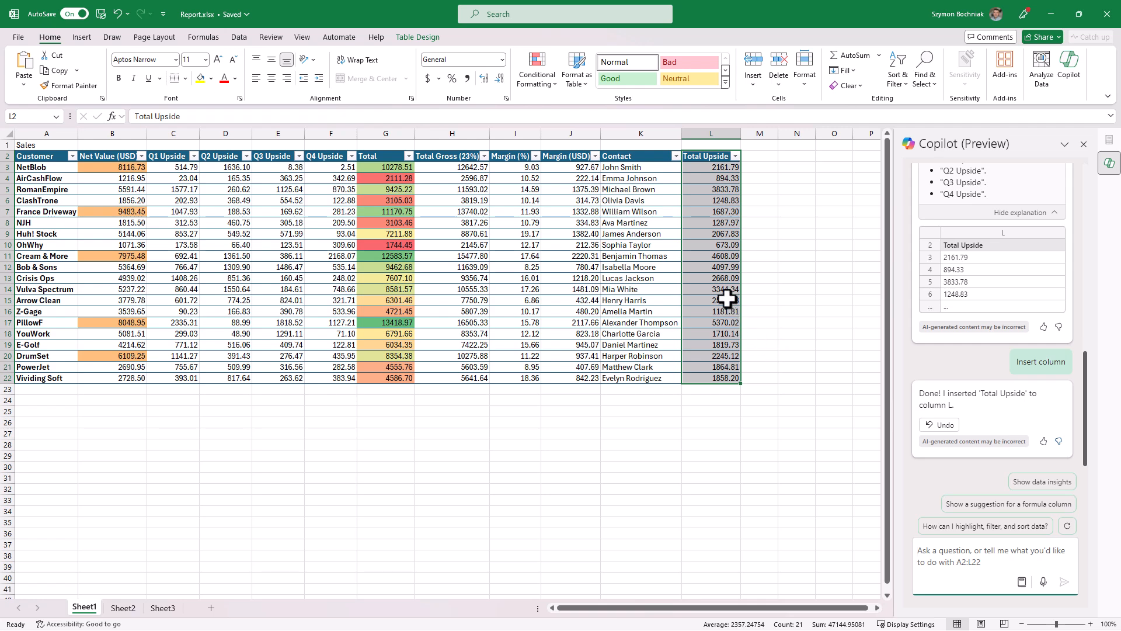
left_click(710, 300)
type("Explain formula vlookup")
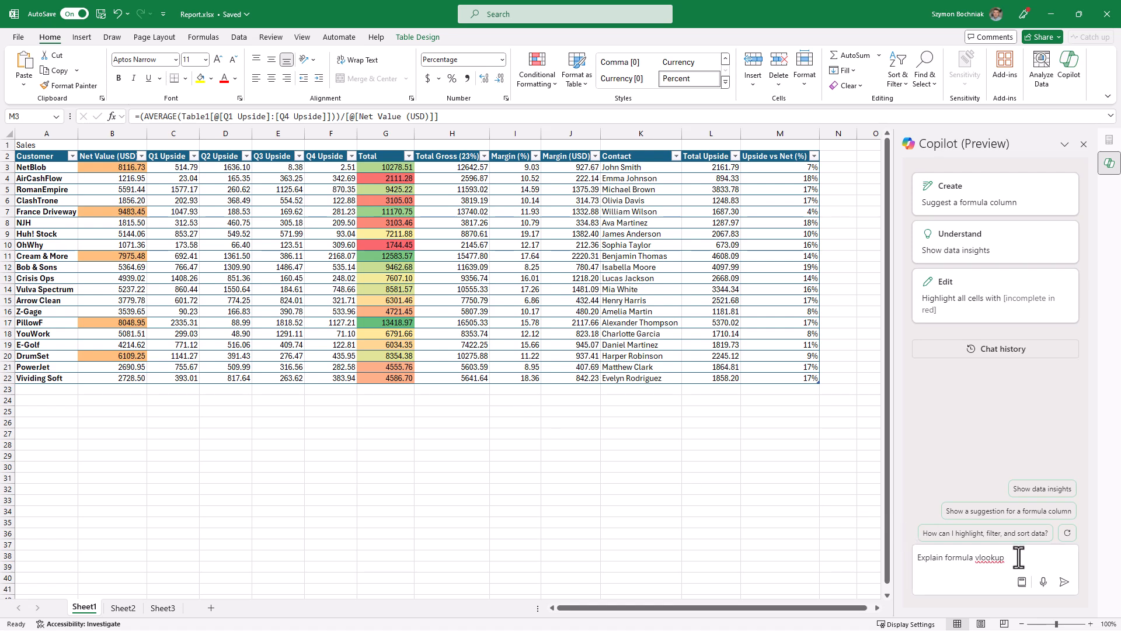
mouse_move(1020, 560)
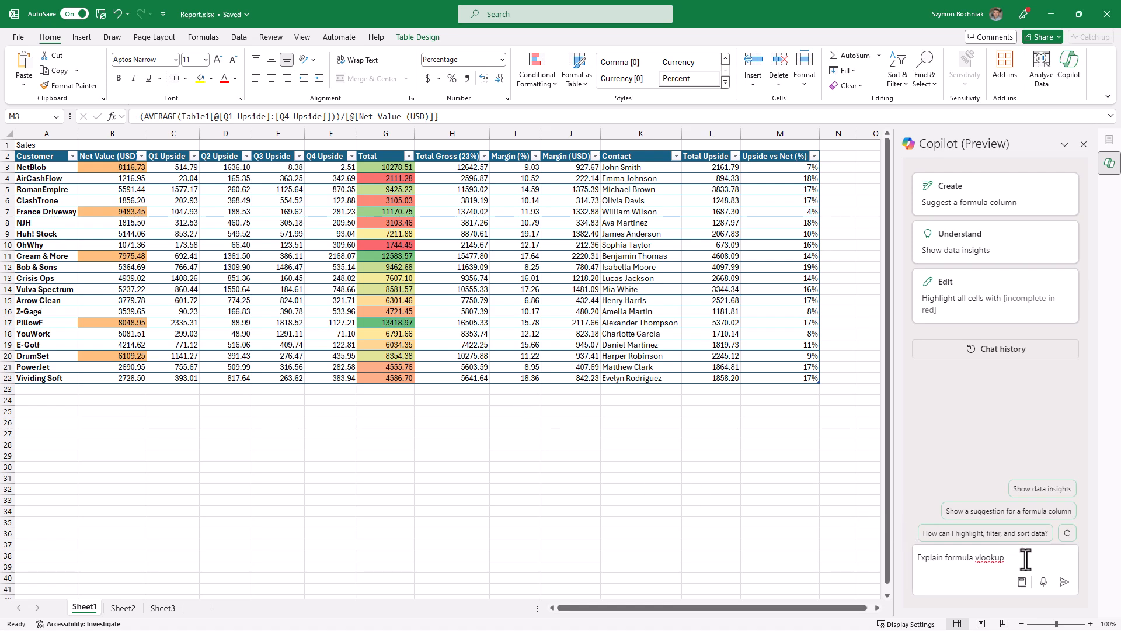
- Send 'Explain formula vlookup' to Copilot and read through its VLOOKUP explanation
left_click(1065, 579)
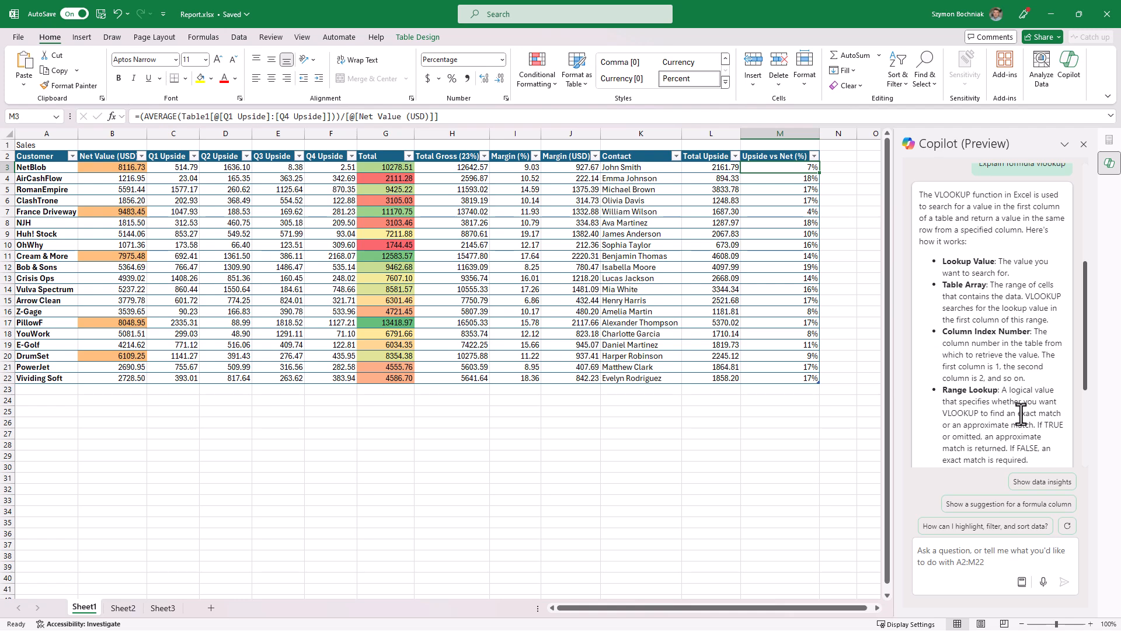
scroll("down", 3)
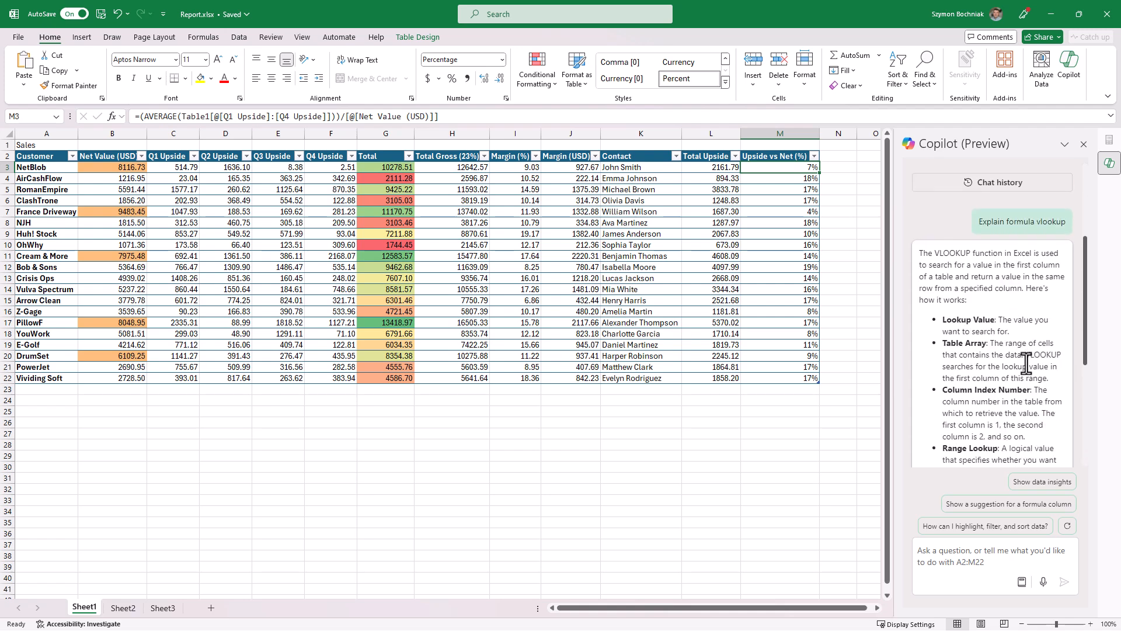
scroll("down", 3)
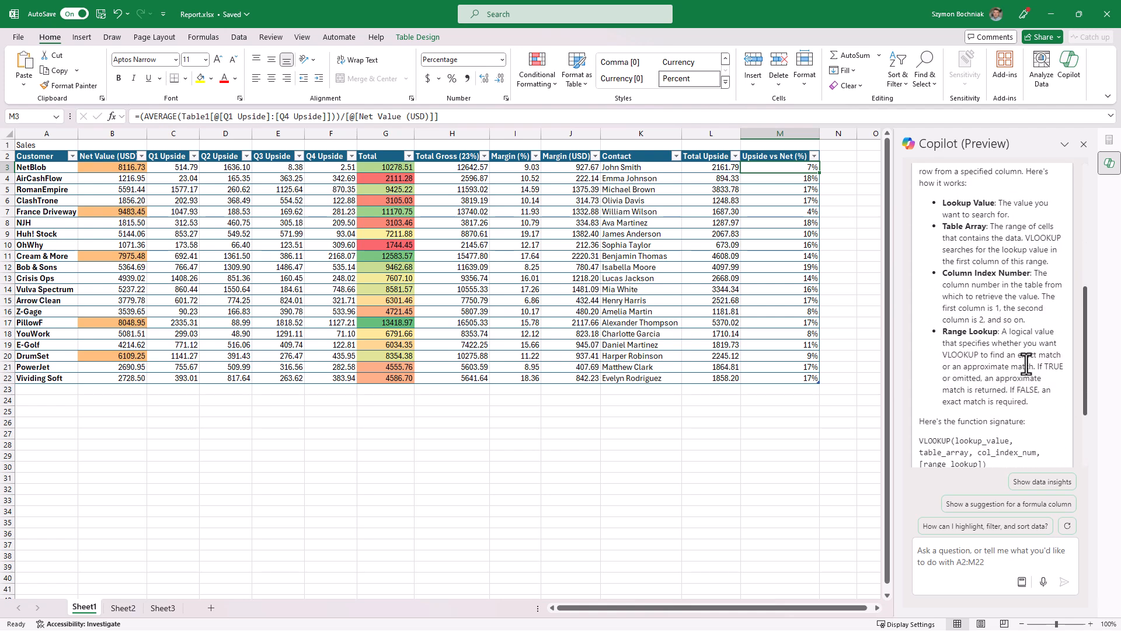
scroll("down", 3)
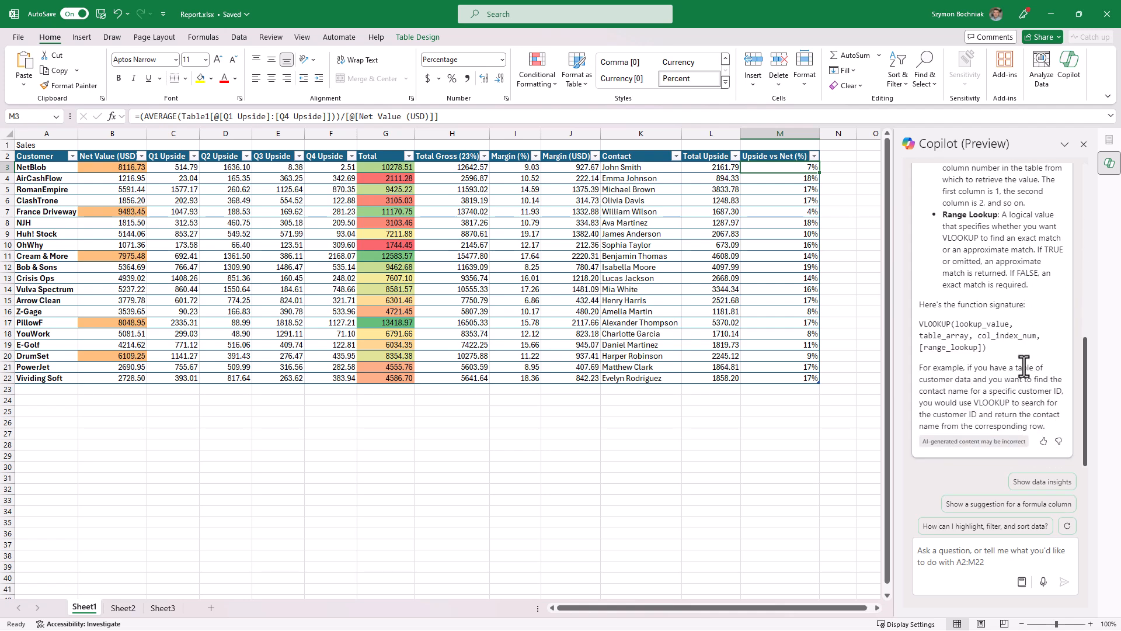
mouse_move(987, 405)
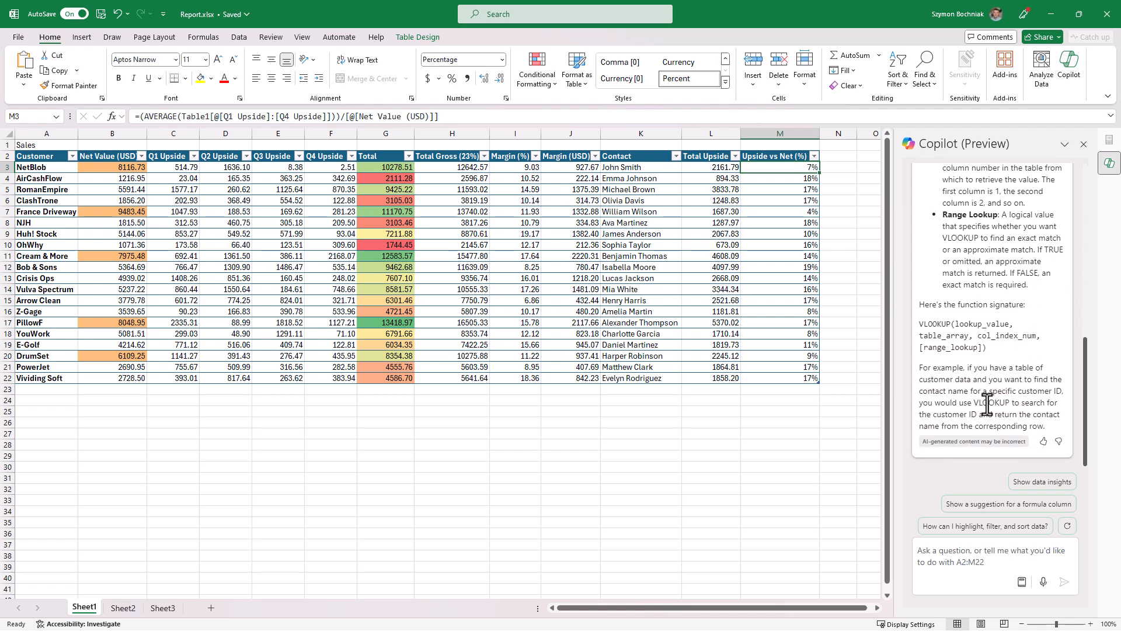